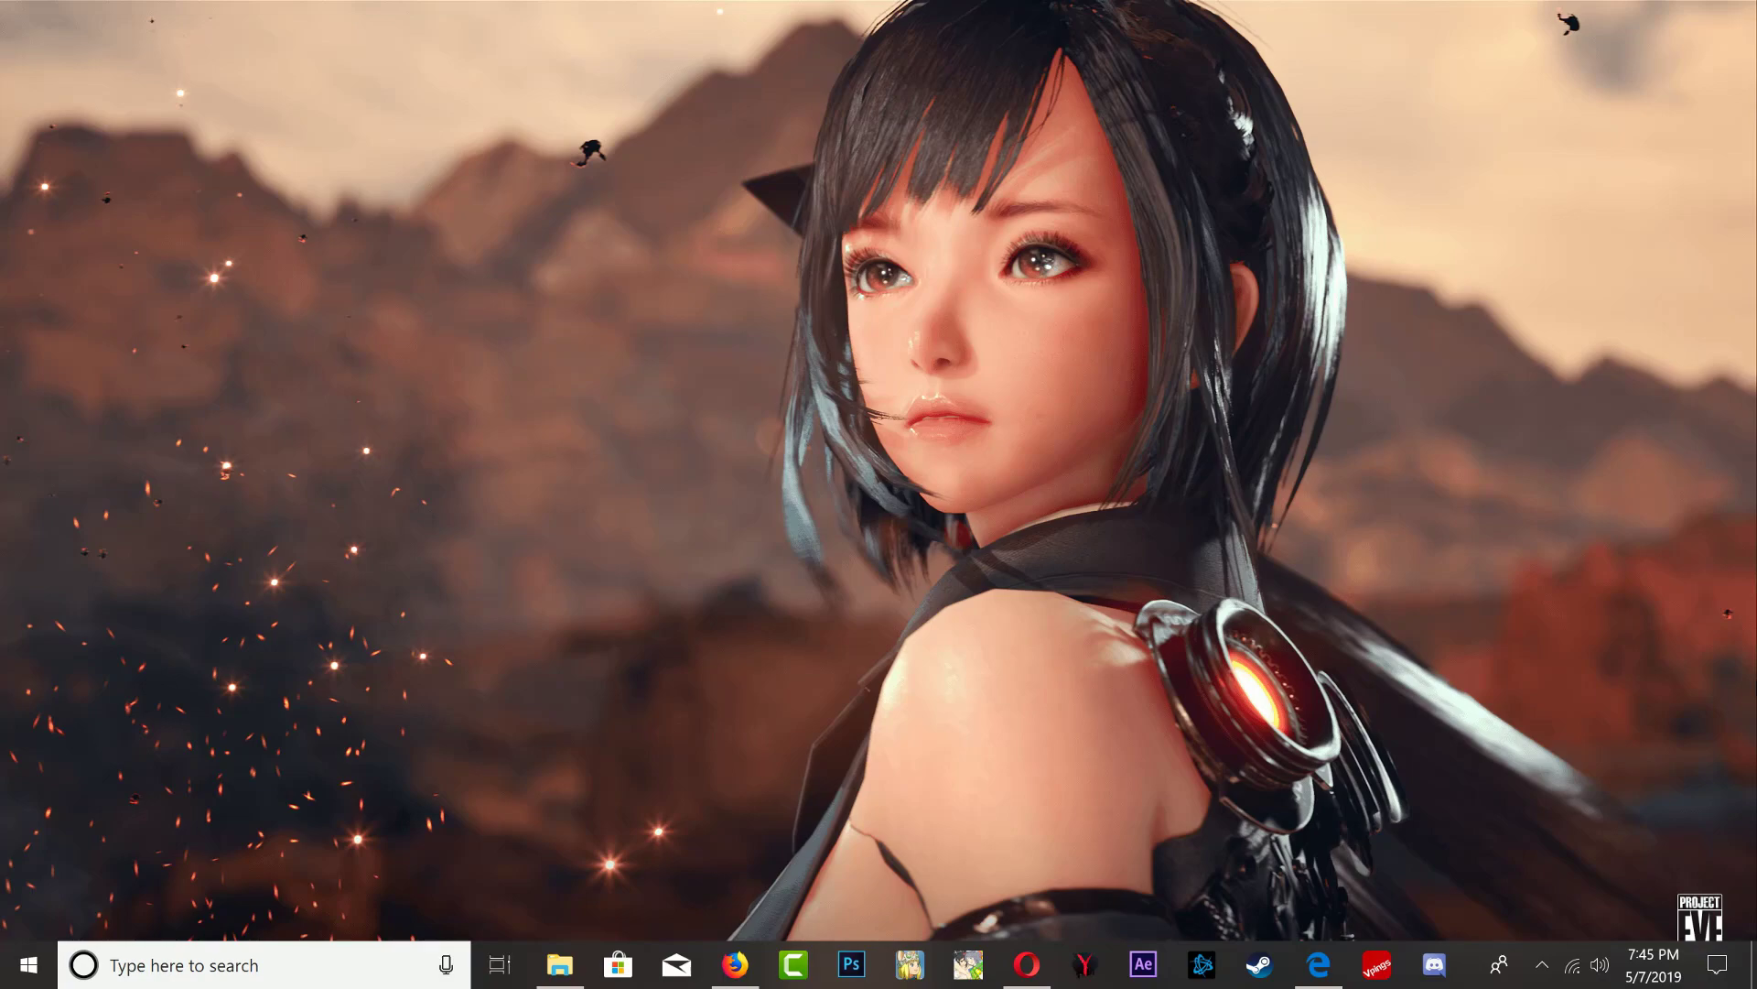
# Open the HEN_Eboot_SFO_And_SPRX_Resigner folder in Downloads from the taskbar File Explorer.
pyautogui.click(560, 964)
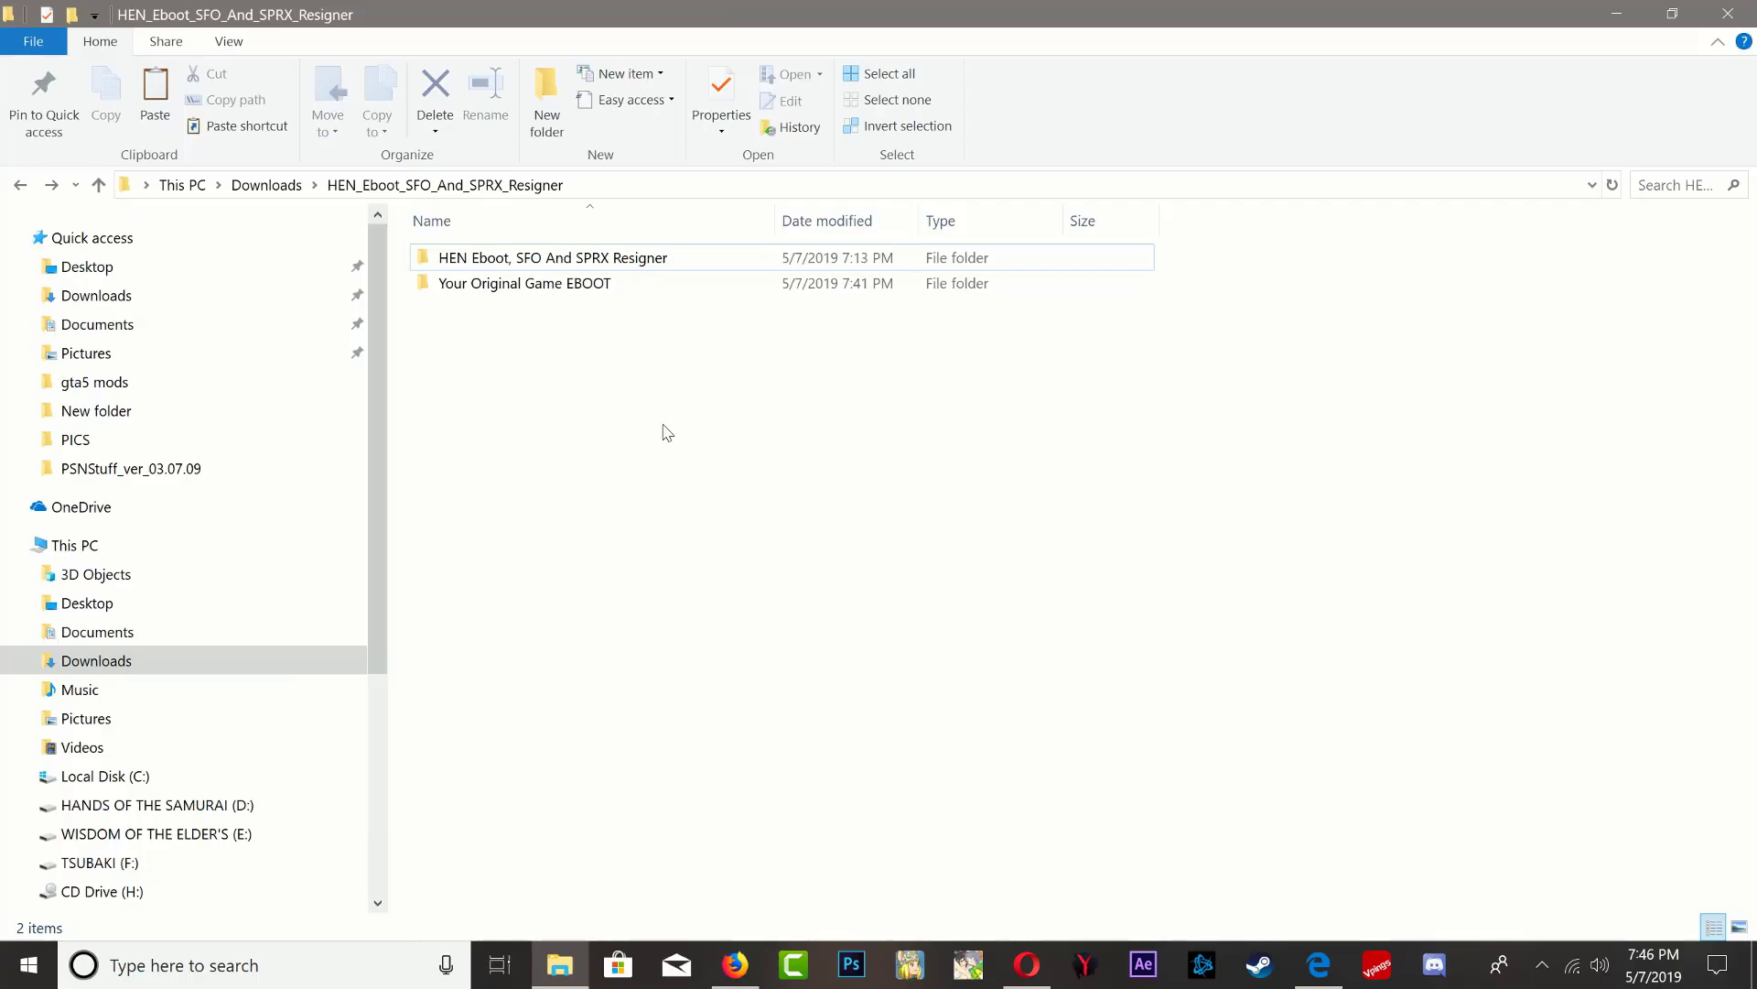
pyautogui.click(550, 256)
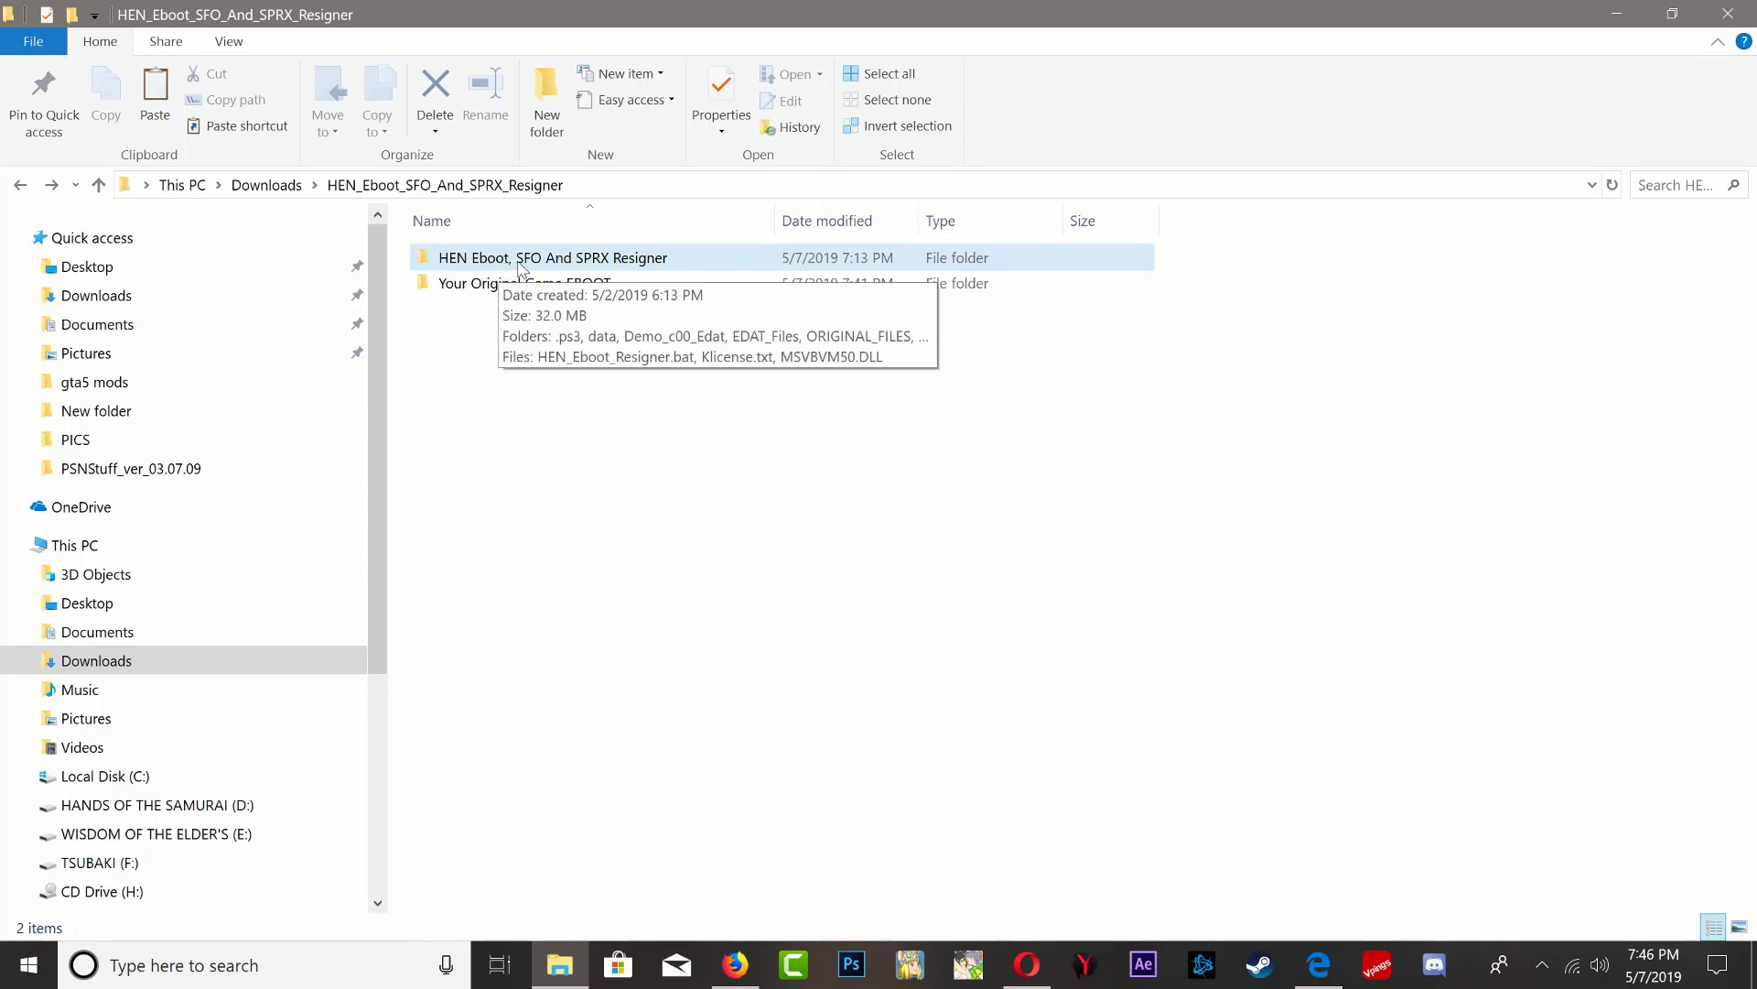
pyautogui.moveTo(592, 273)
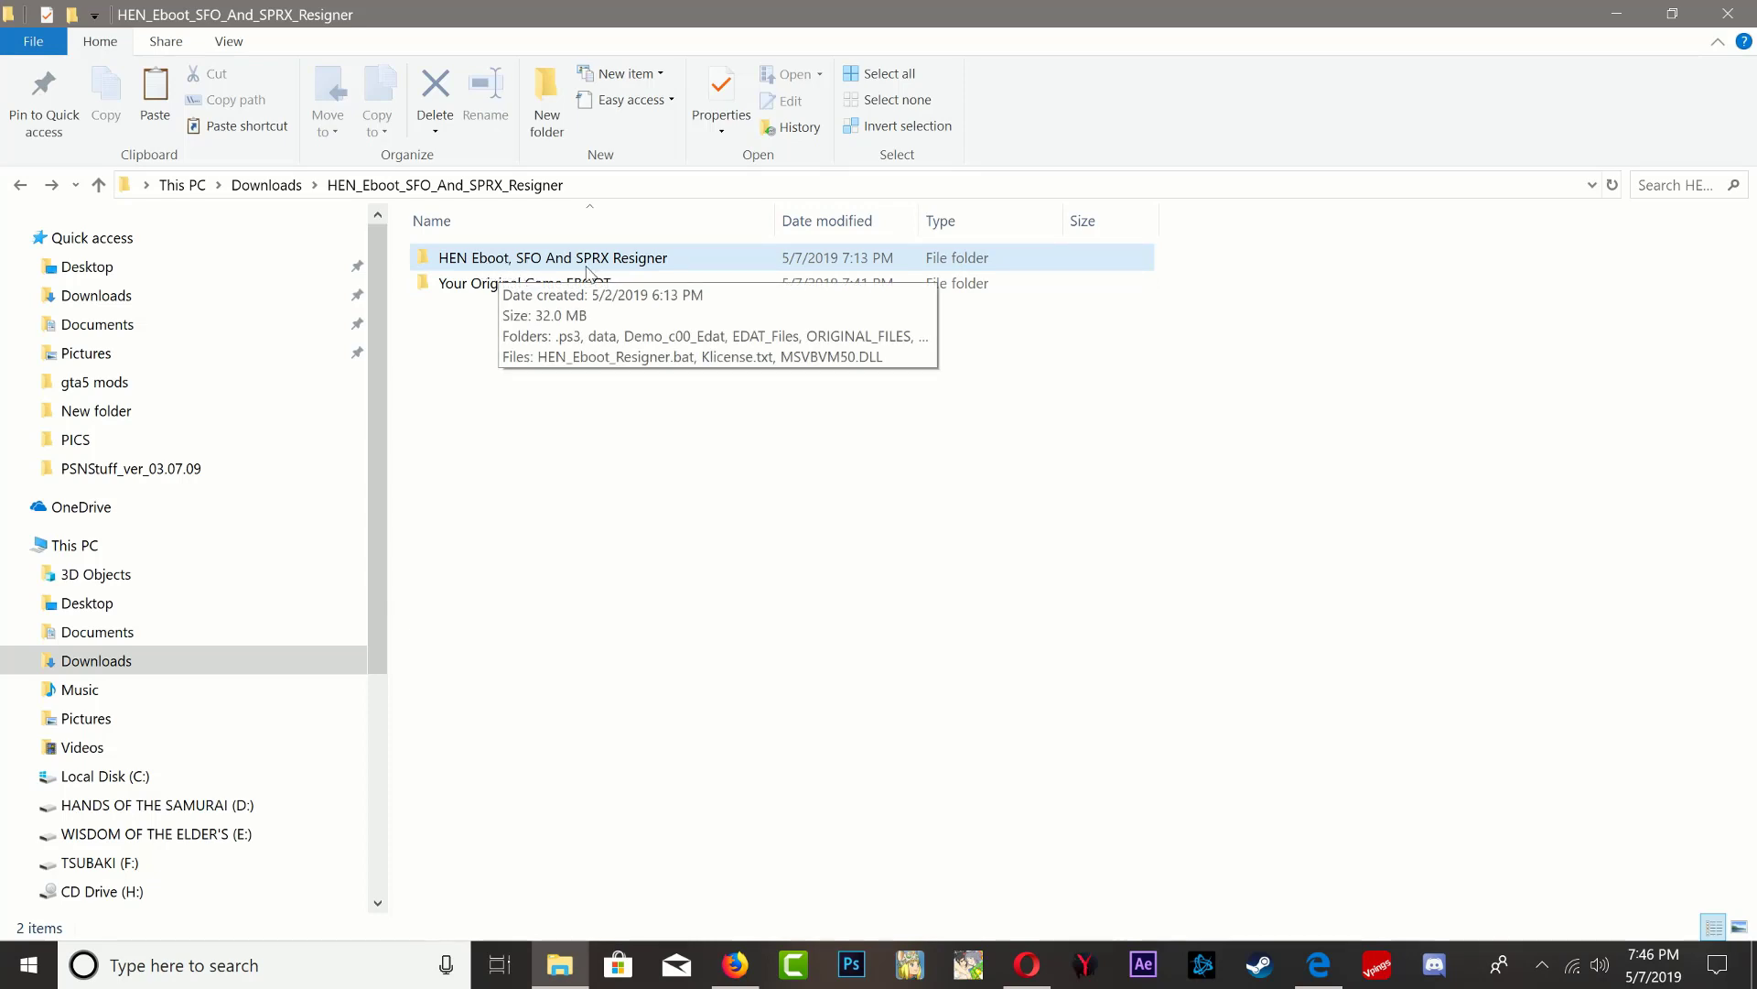
pyautogui.click(553, 256)
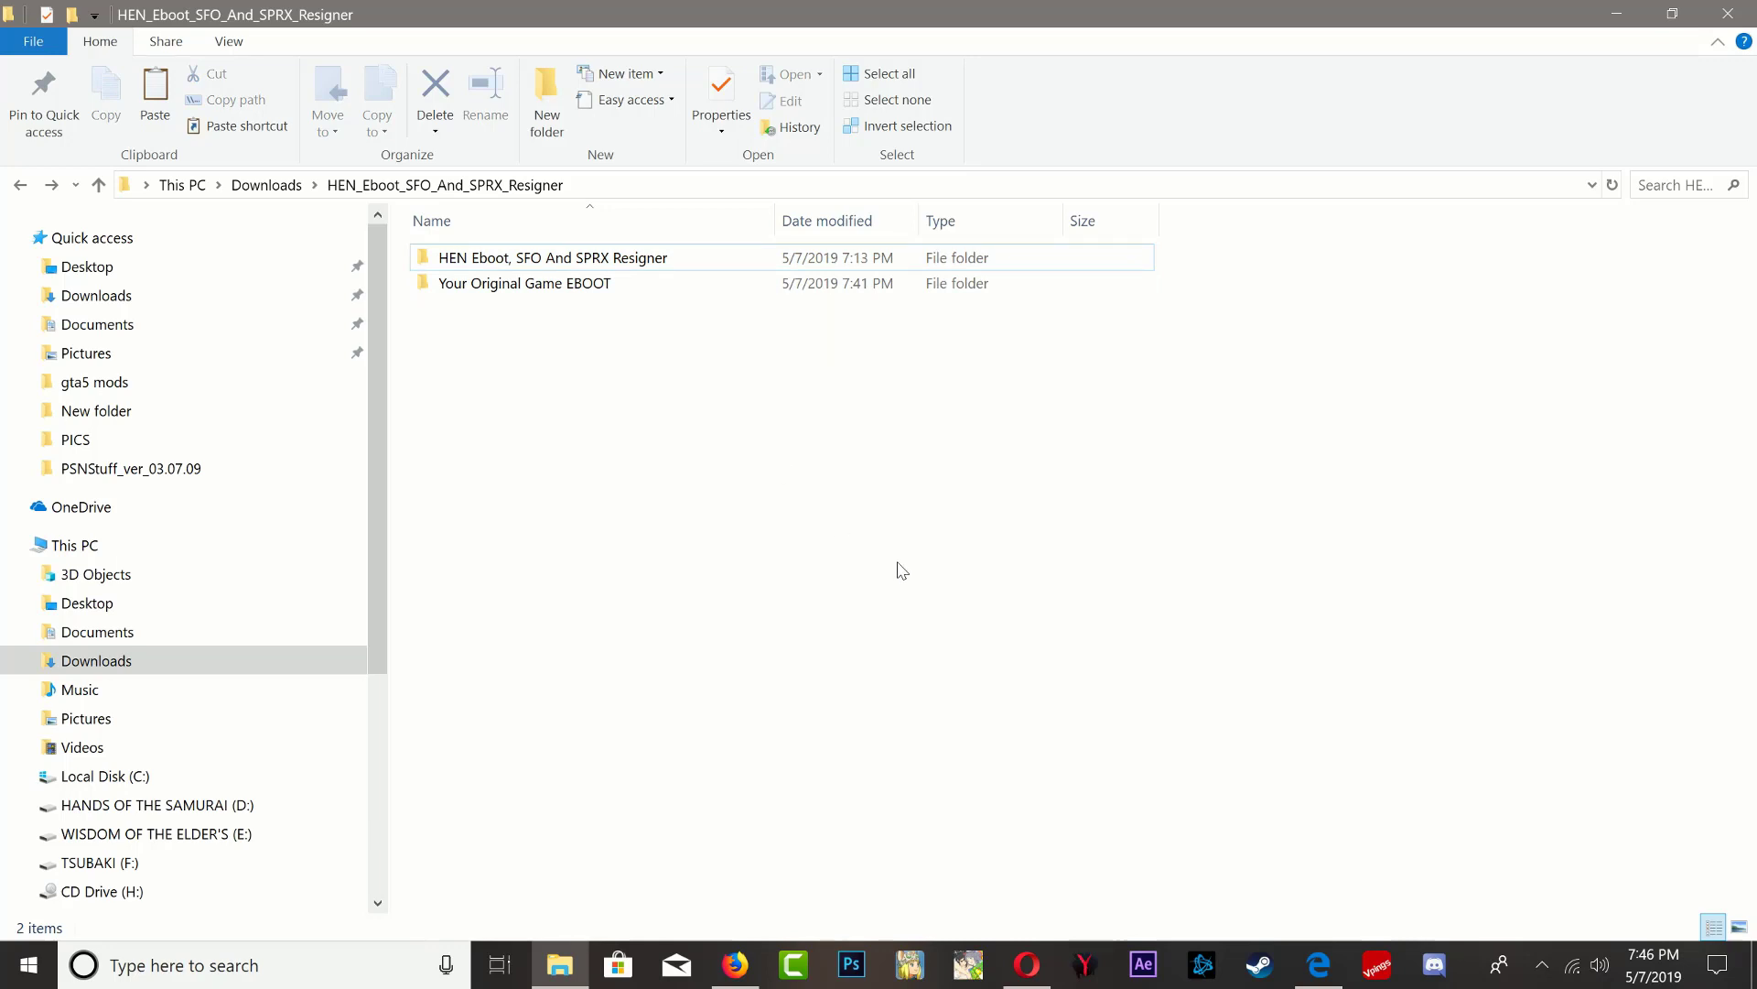
pyautogui.moveTo(501, 465)
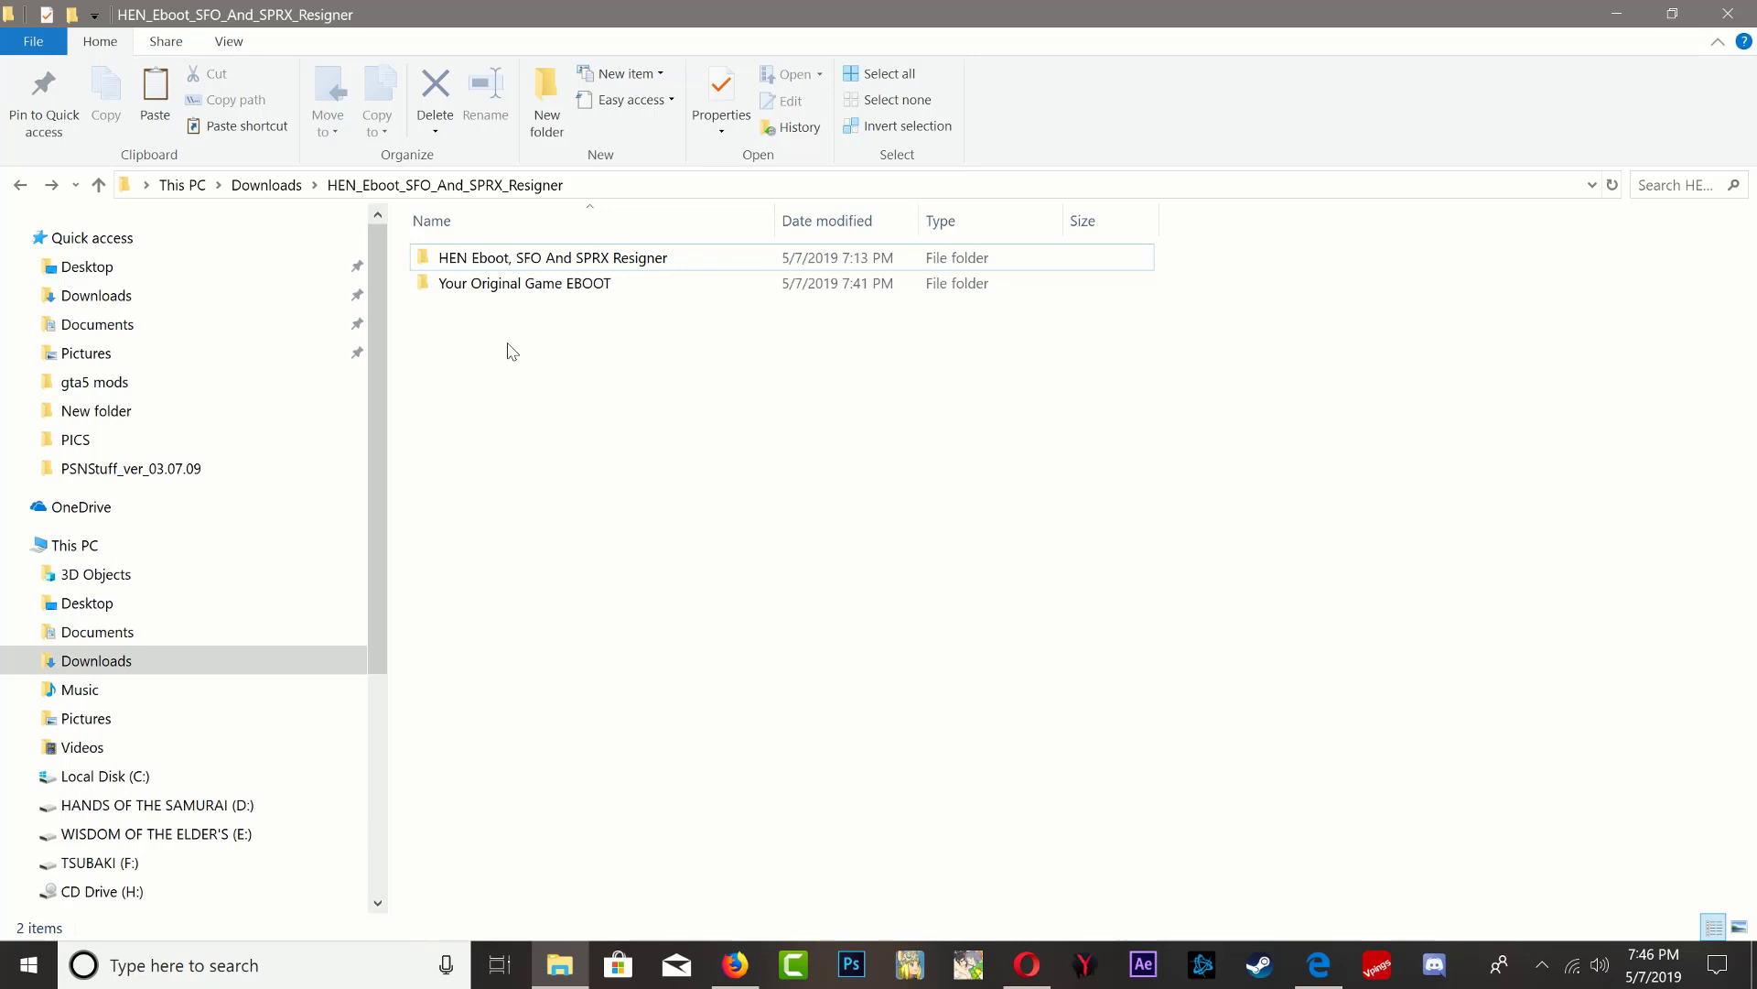
# Copy EBOOT.BIN from Your Original Game EBOOT into the HEN Eboot, SFO And SPRX Resigner folder.
pyautogui.doubleClick(524, 283)
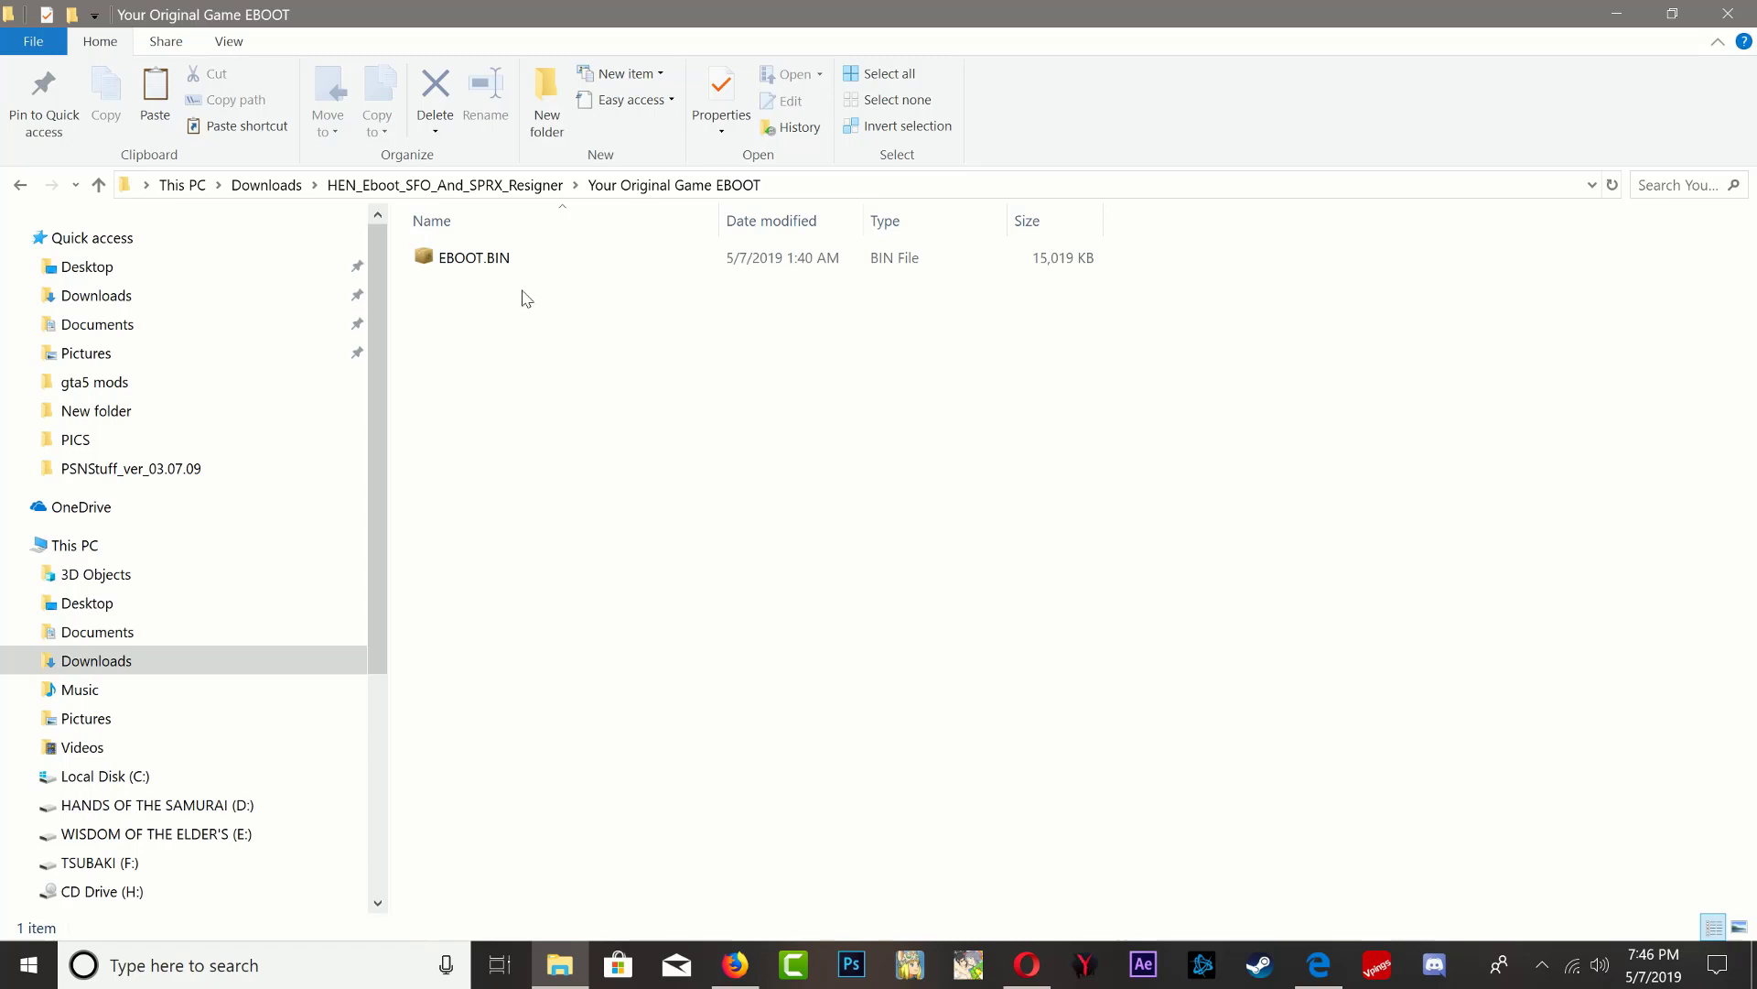
pyautogui.rightClick(472, 256)
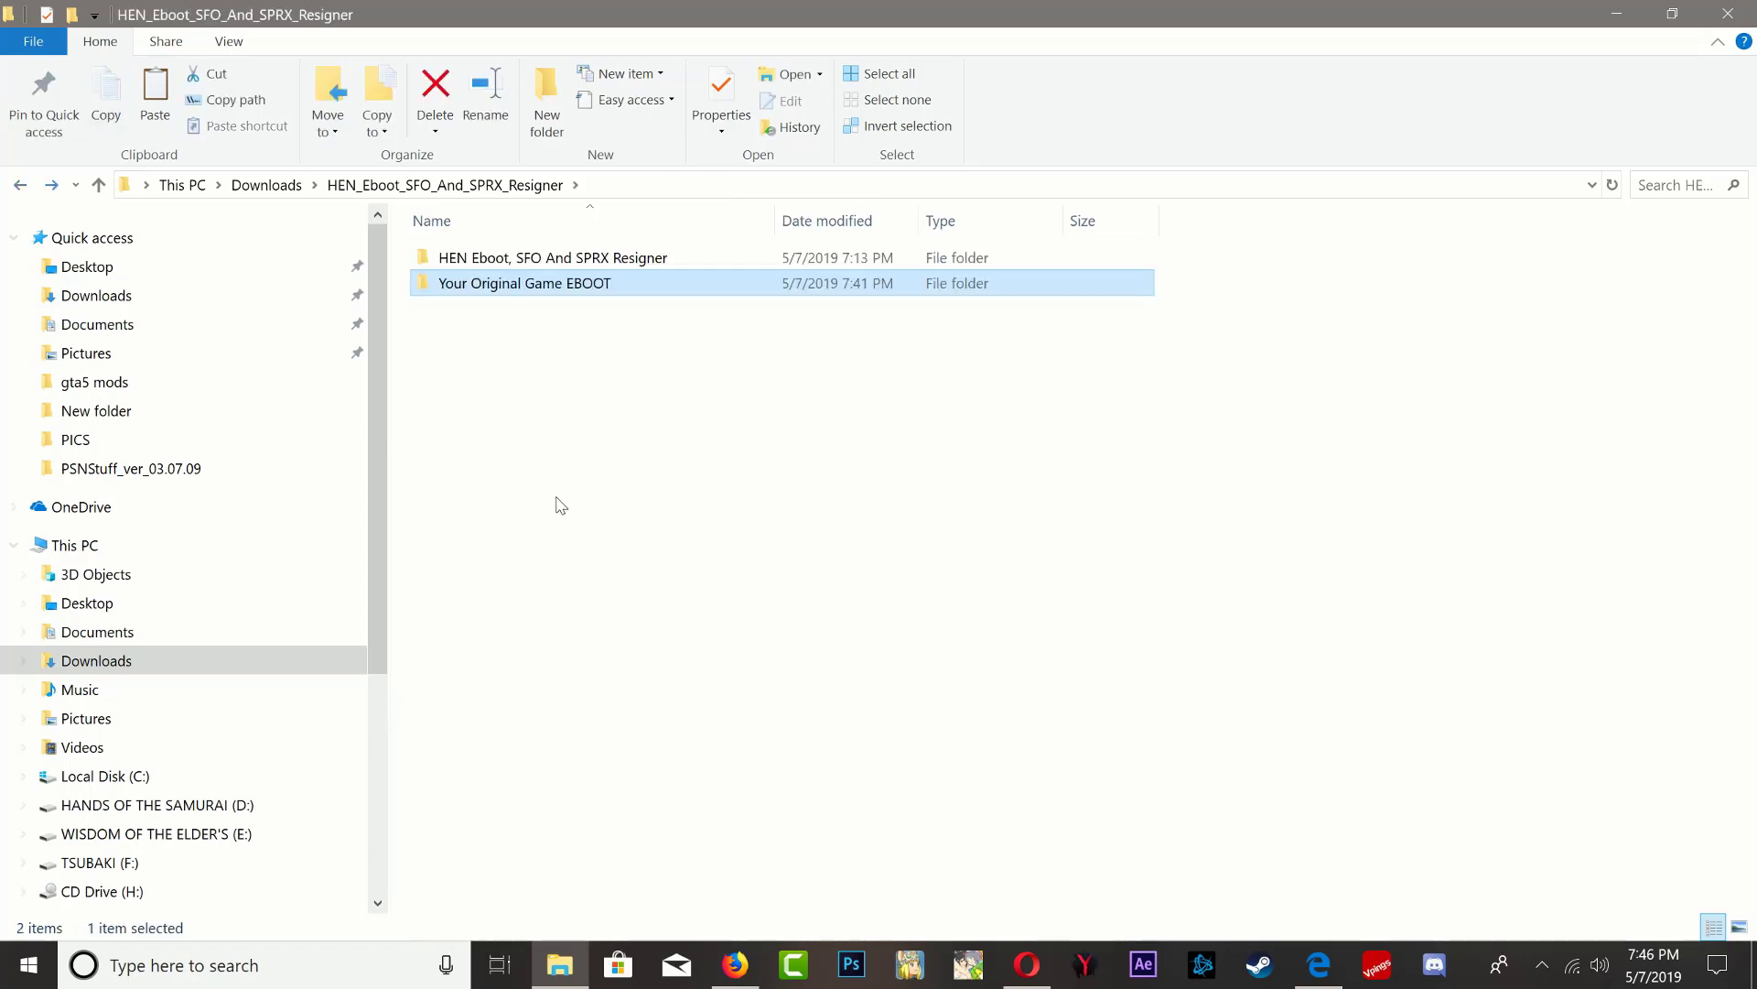
pyautogui.doubleClick(551, 257)
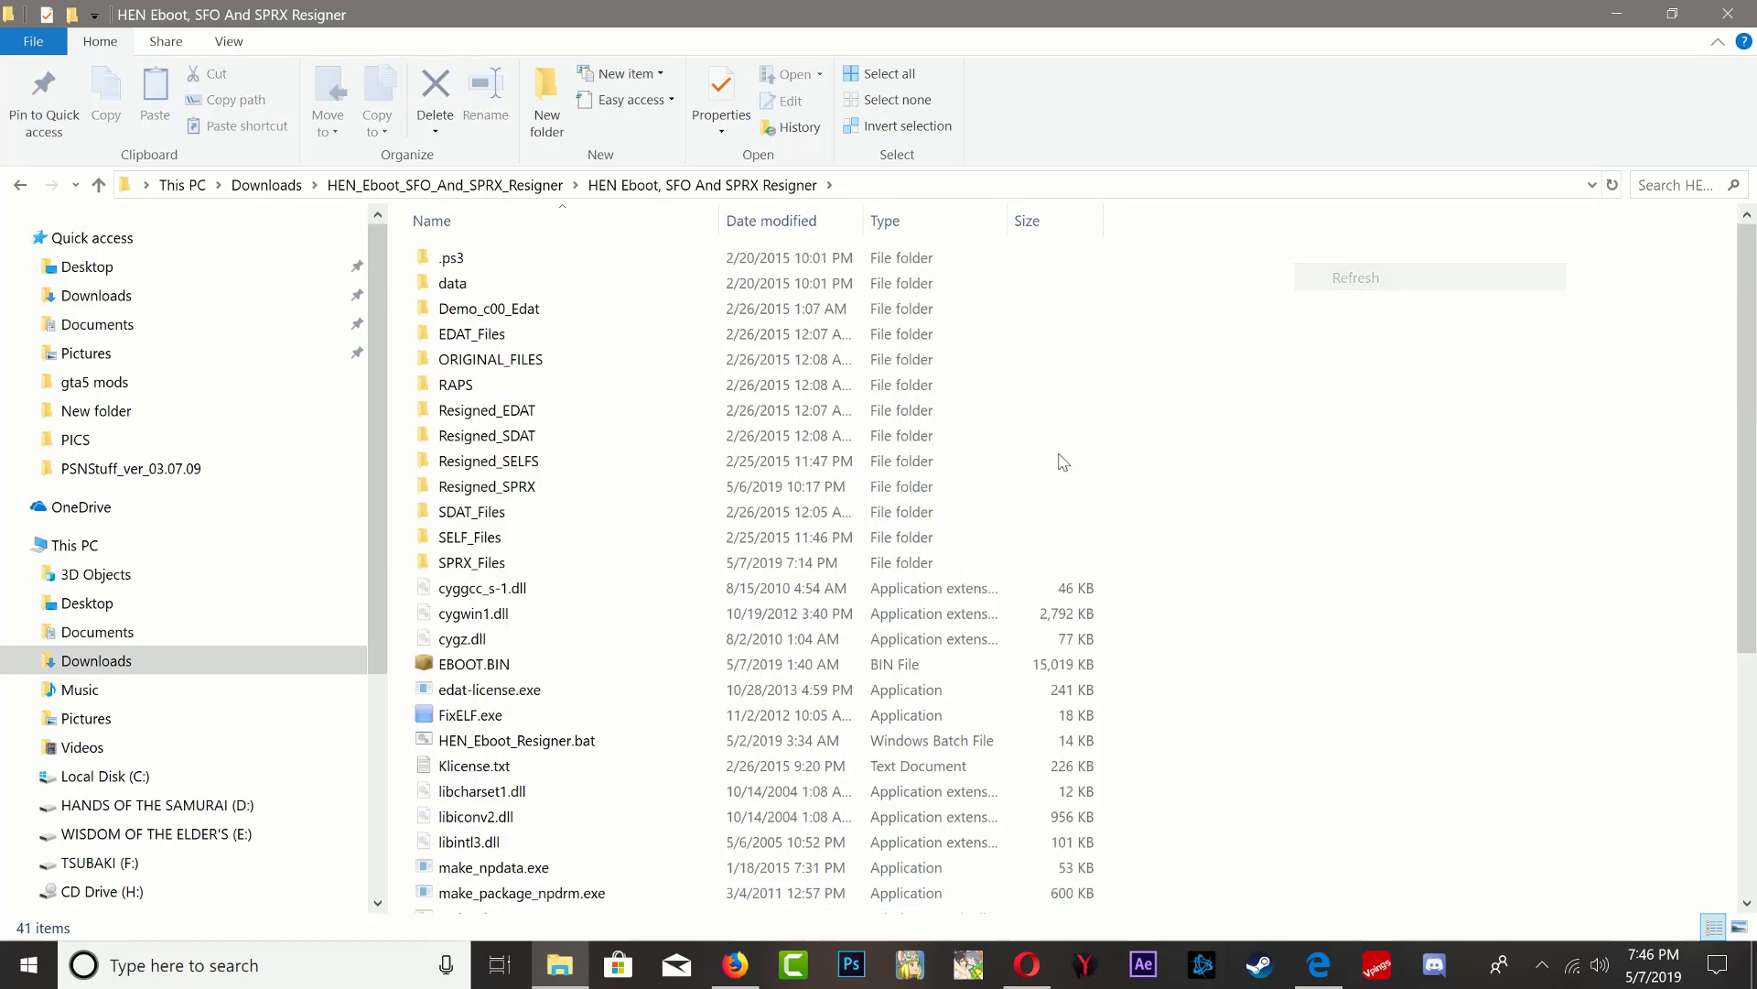
pyautogui.click(472, 663)
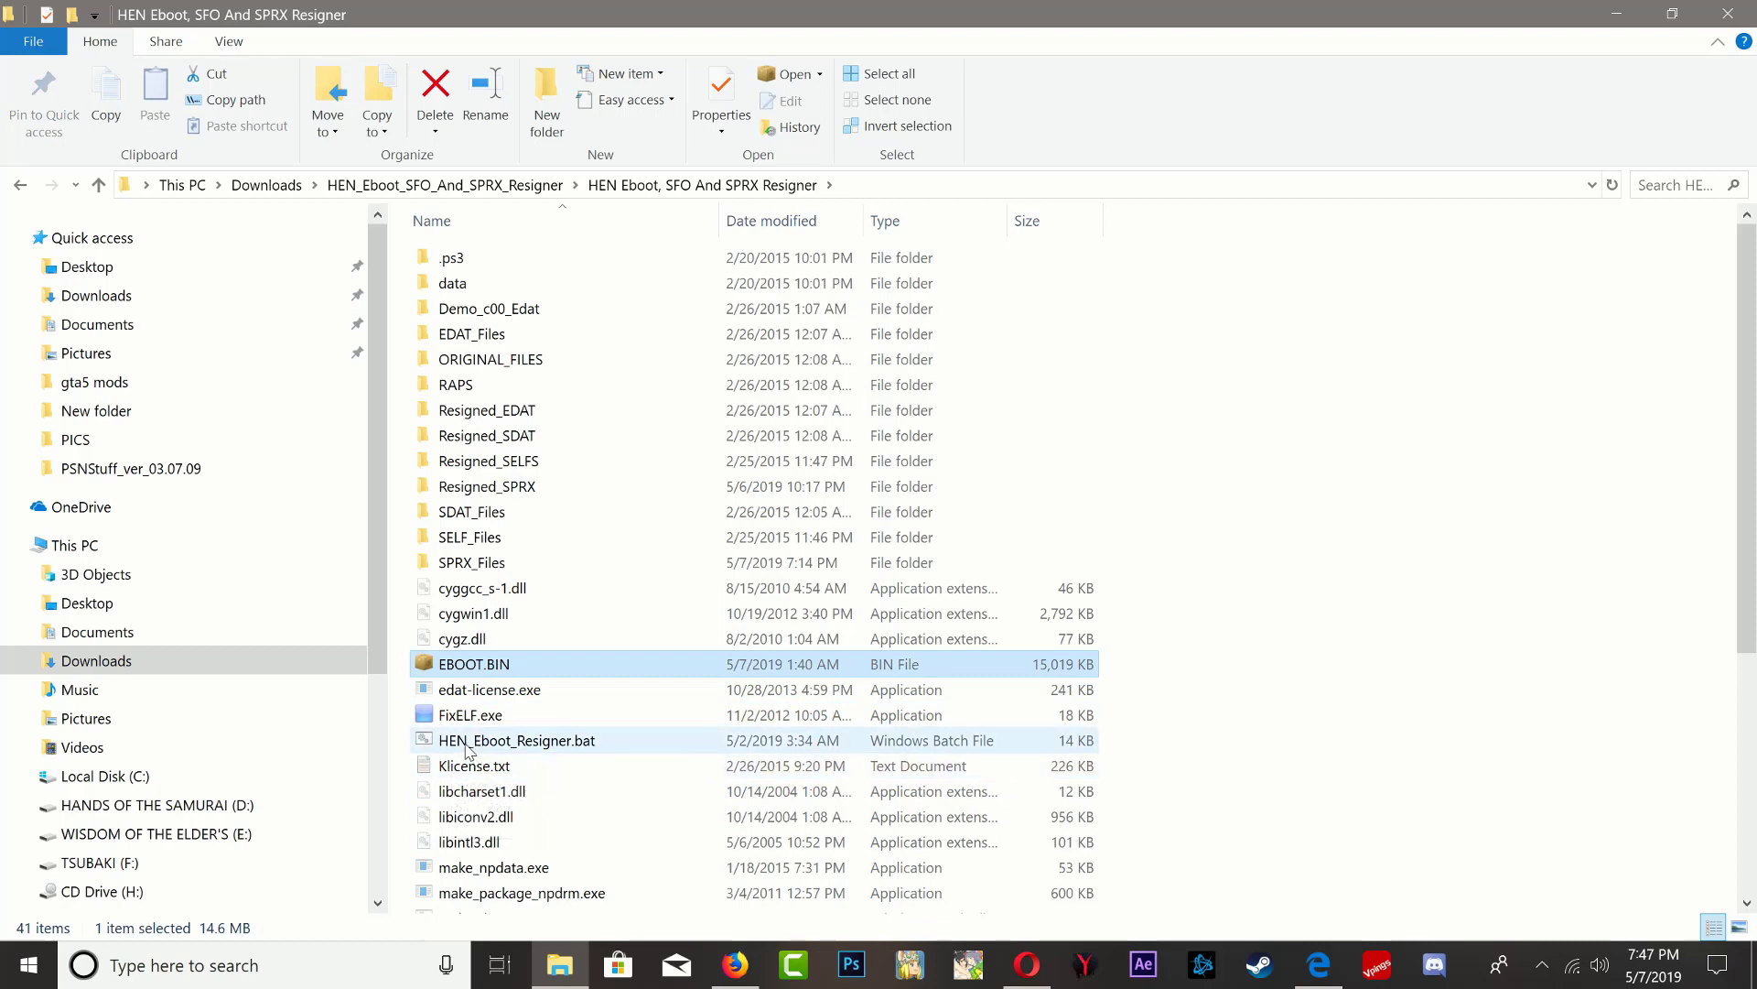
pyautogui.moveTo(517, 740)
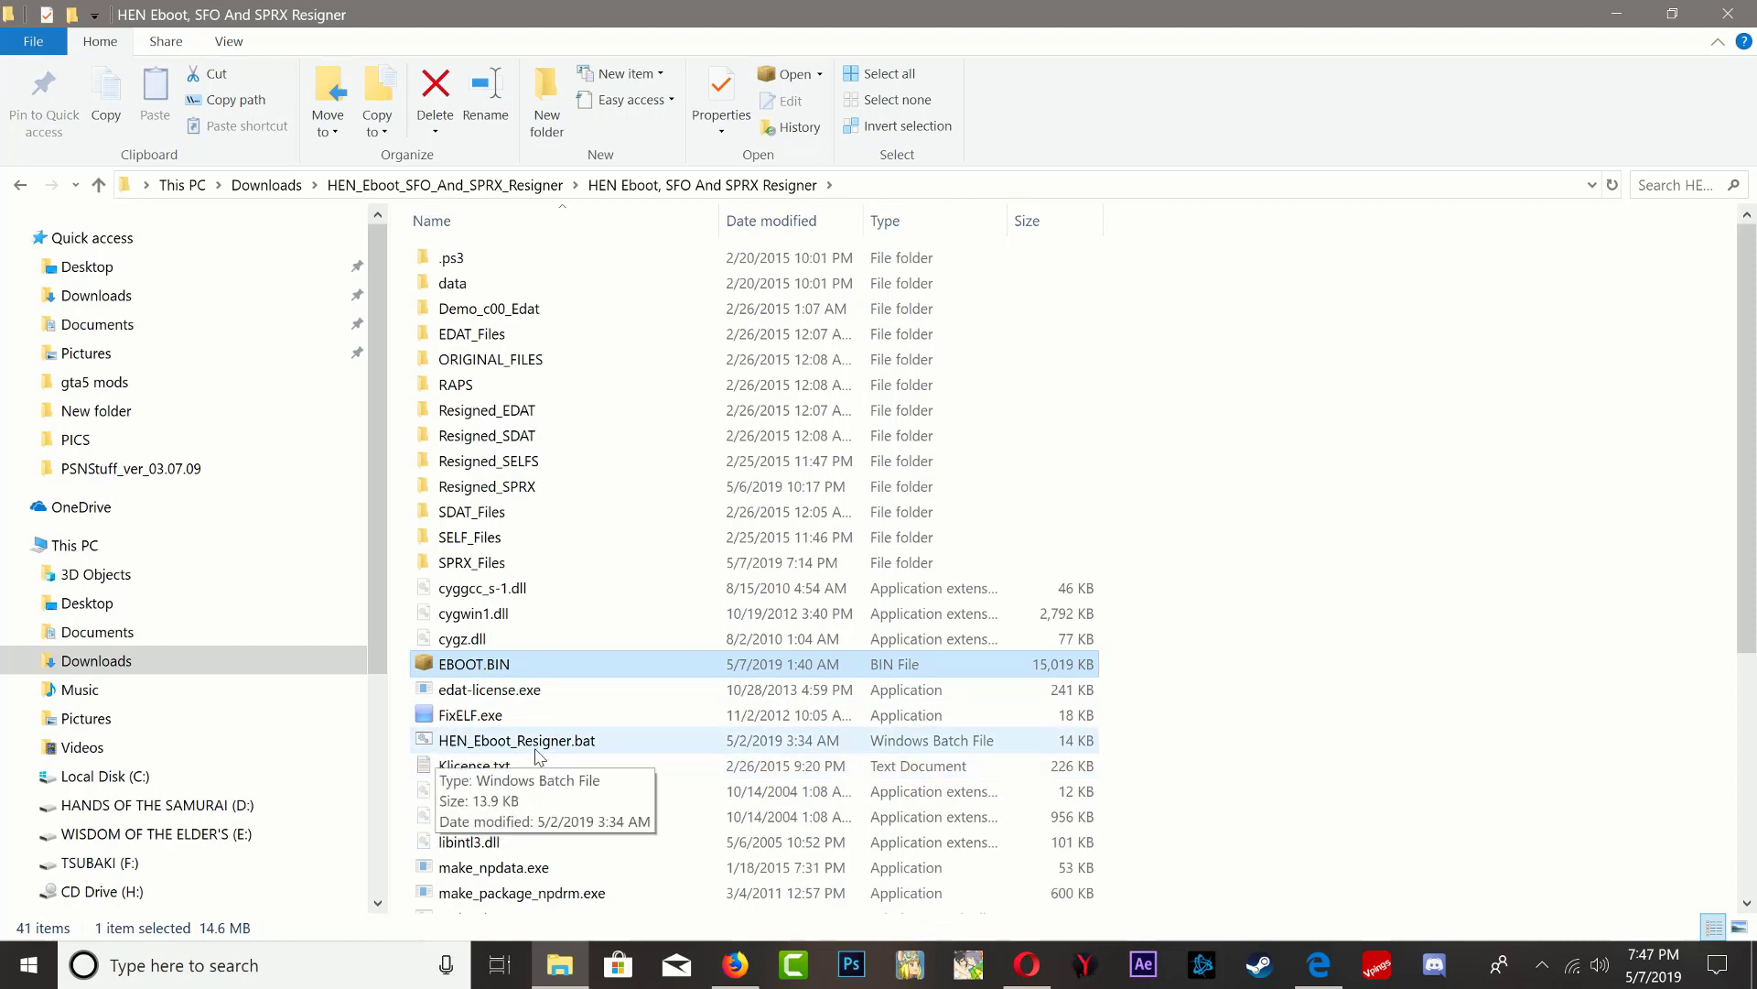
# Run HEN_Eboot_Resigner.bat, choose option 1 to resign the EBOOT, and pass both warnings.
pyautogui.doubleClick(516, 739)
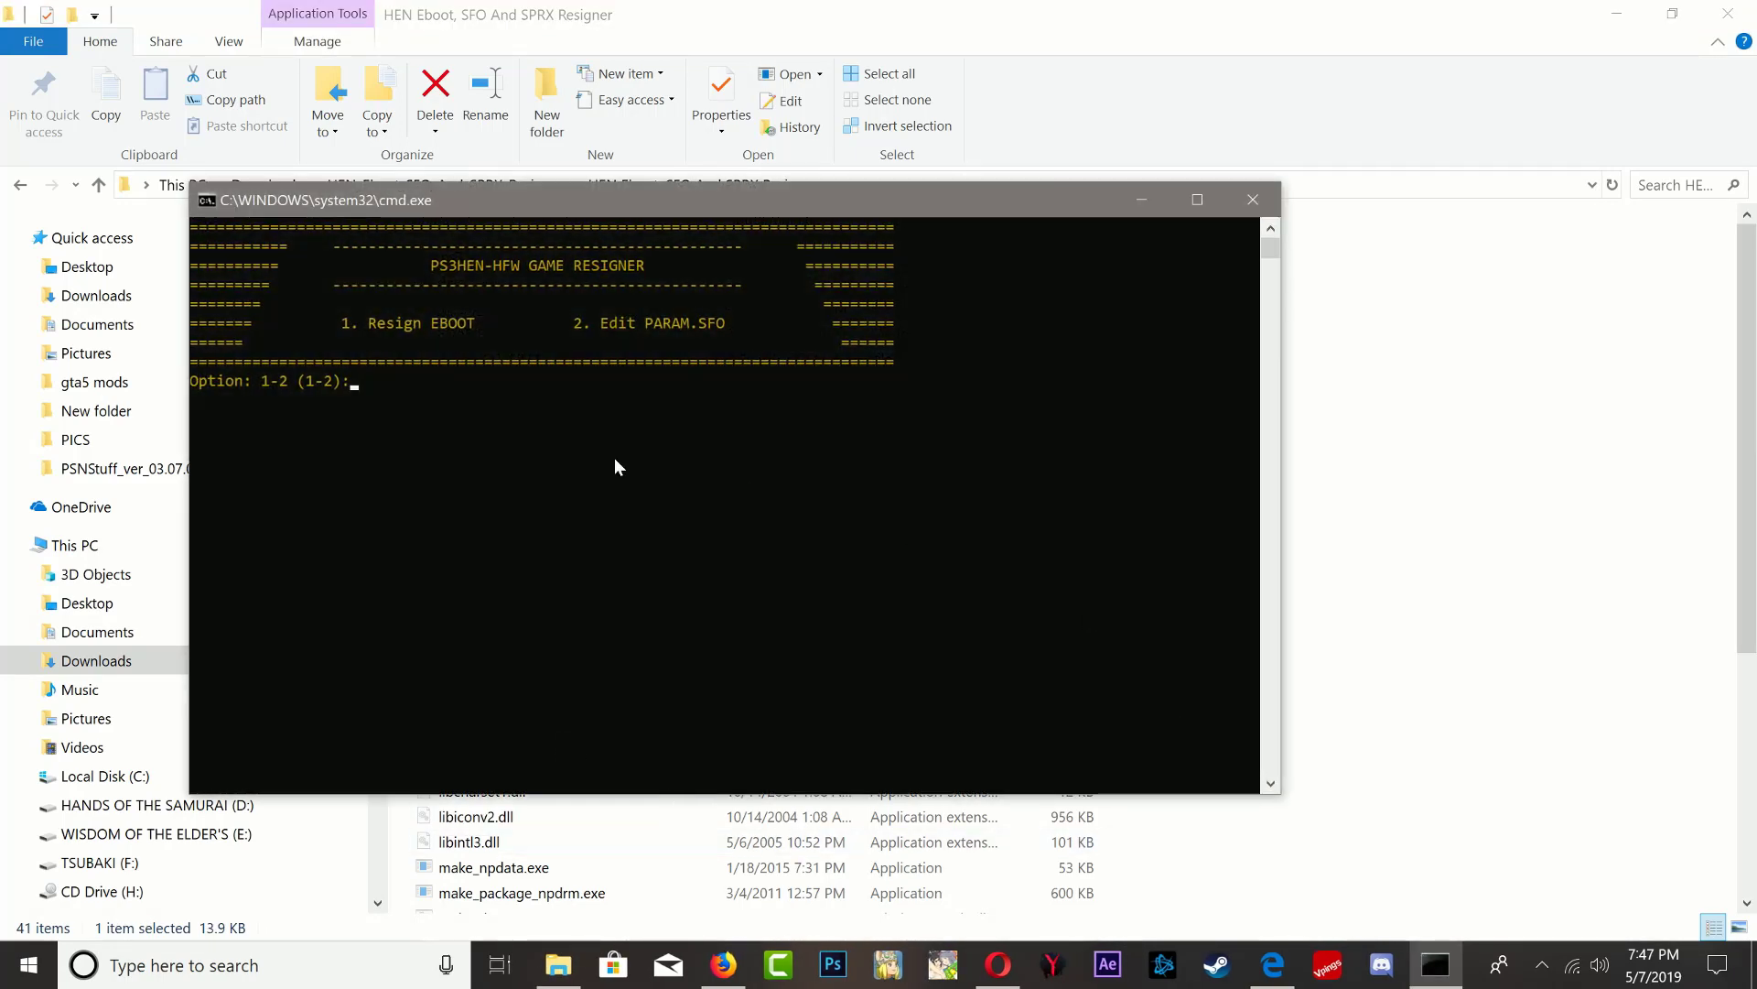
pyautogui.moveTo(269, 394)
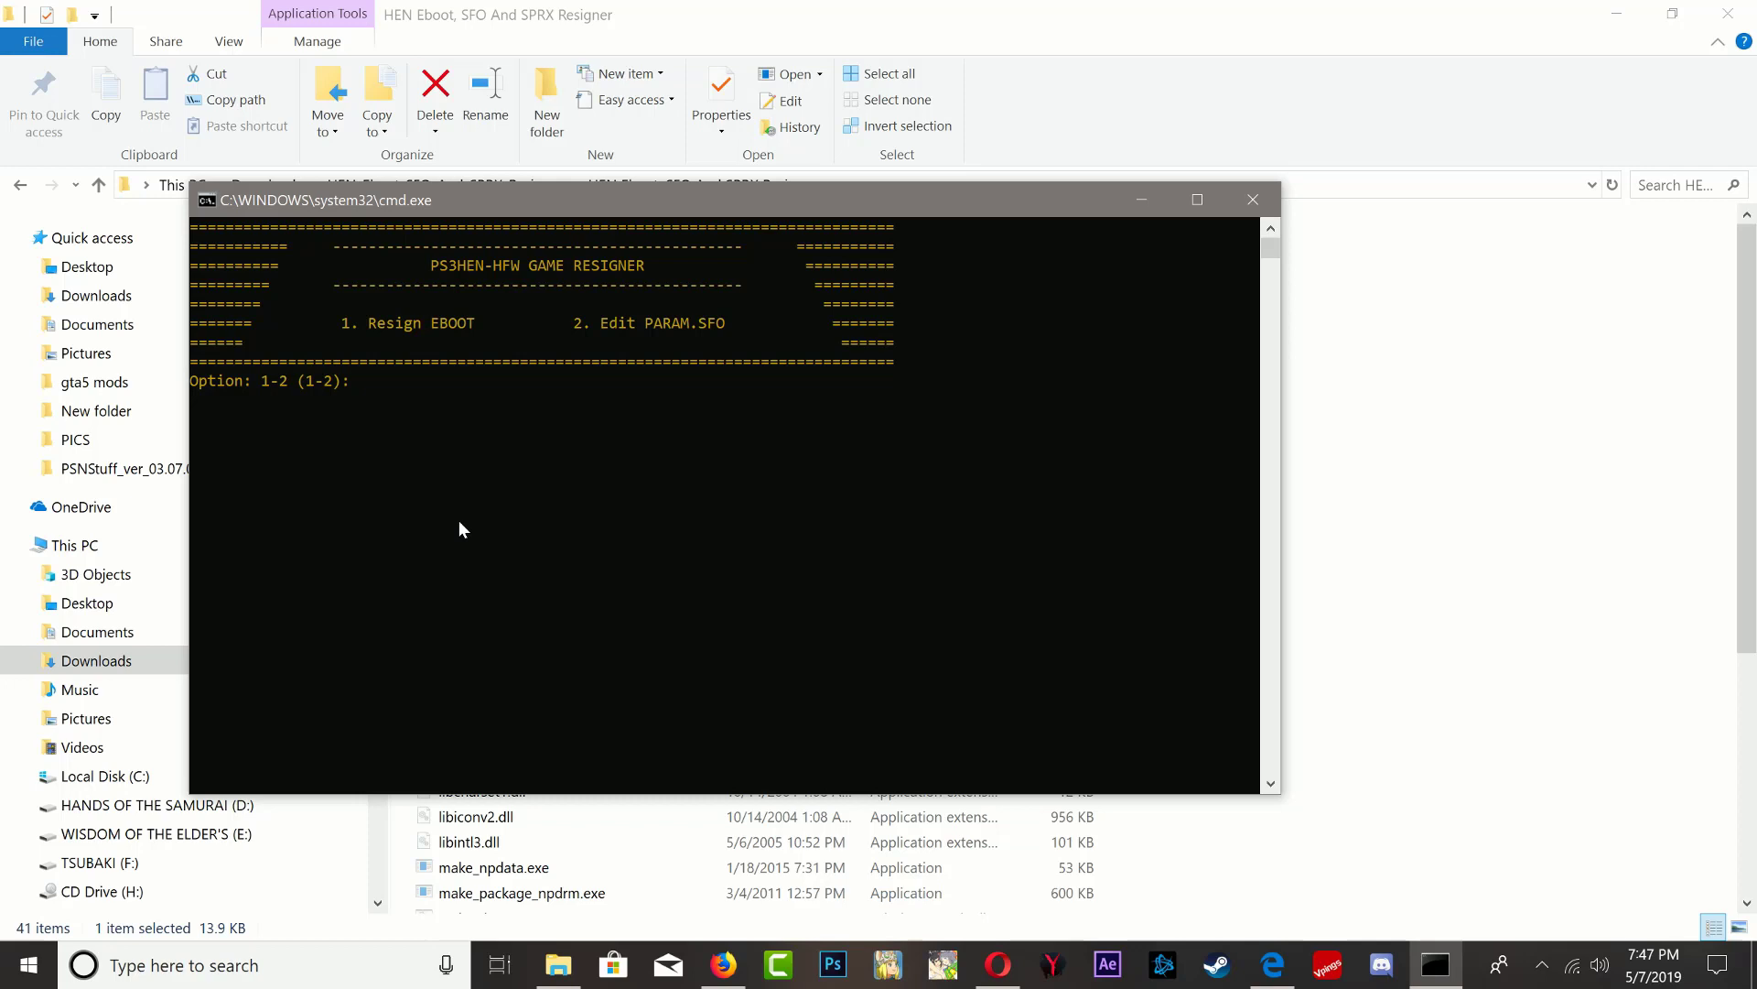
pyautogui.write('1')
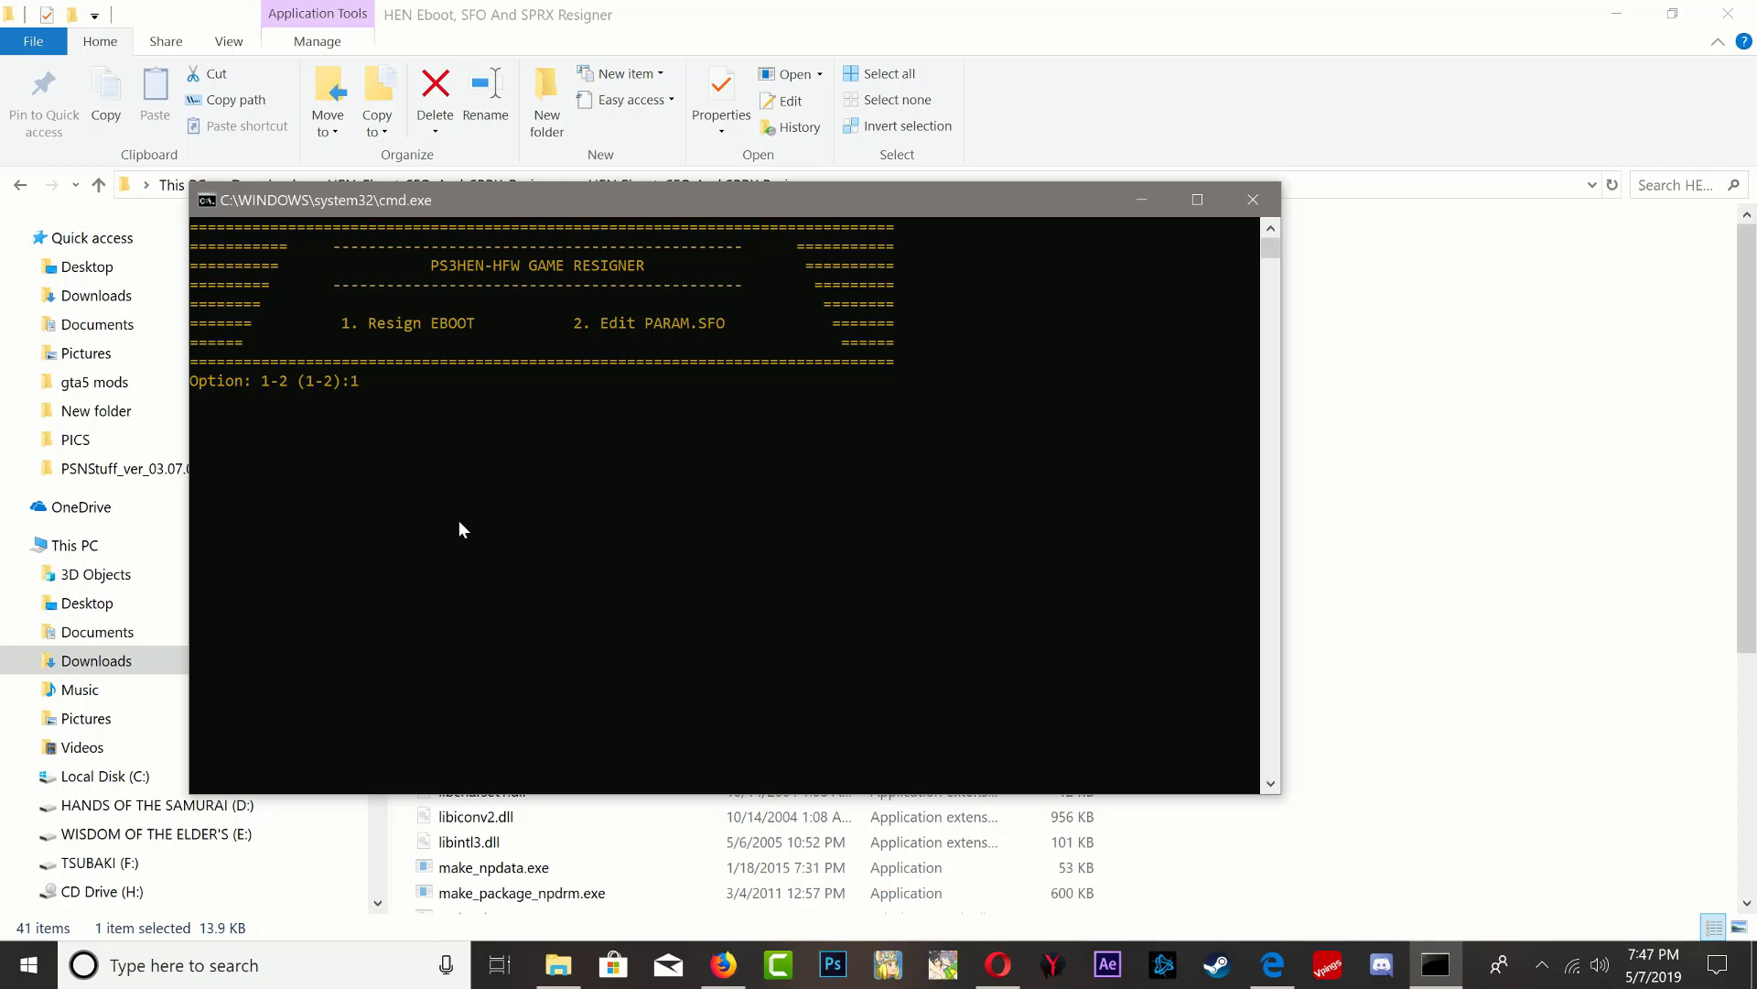
pyautogui.press('enter')
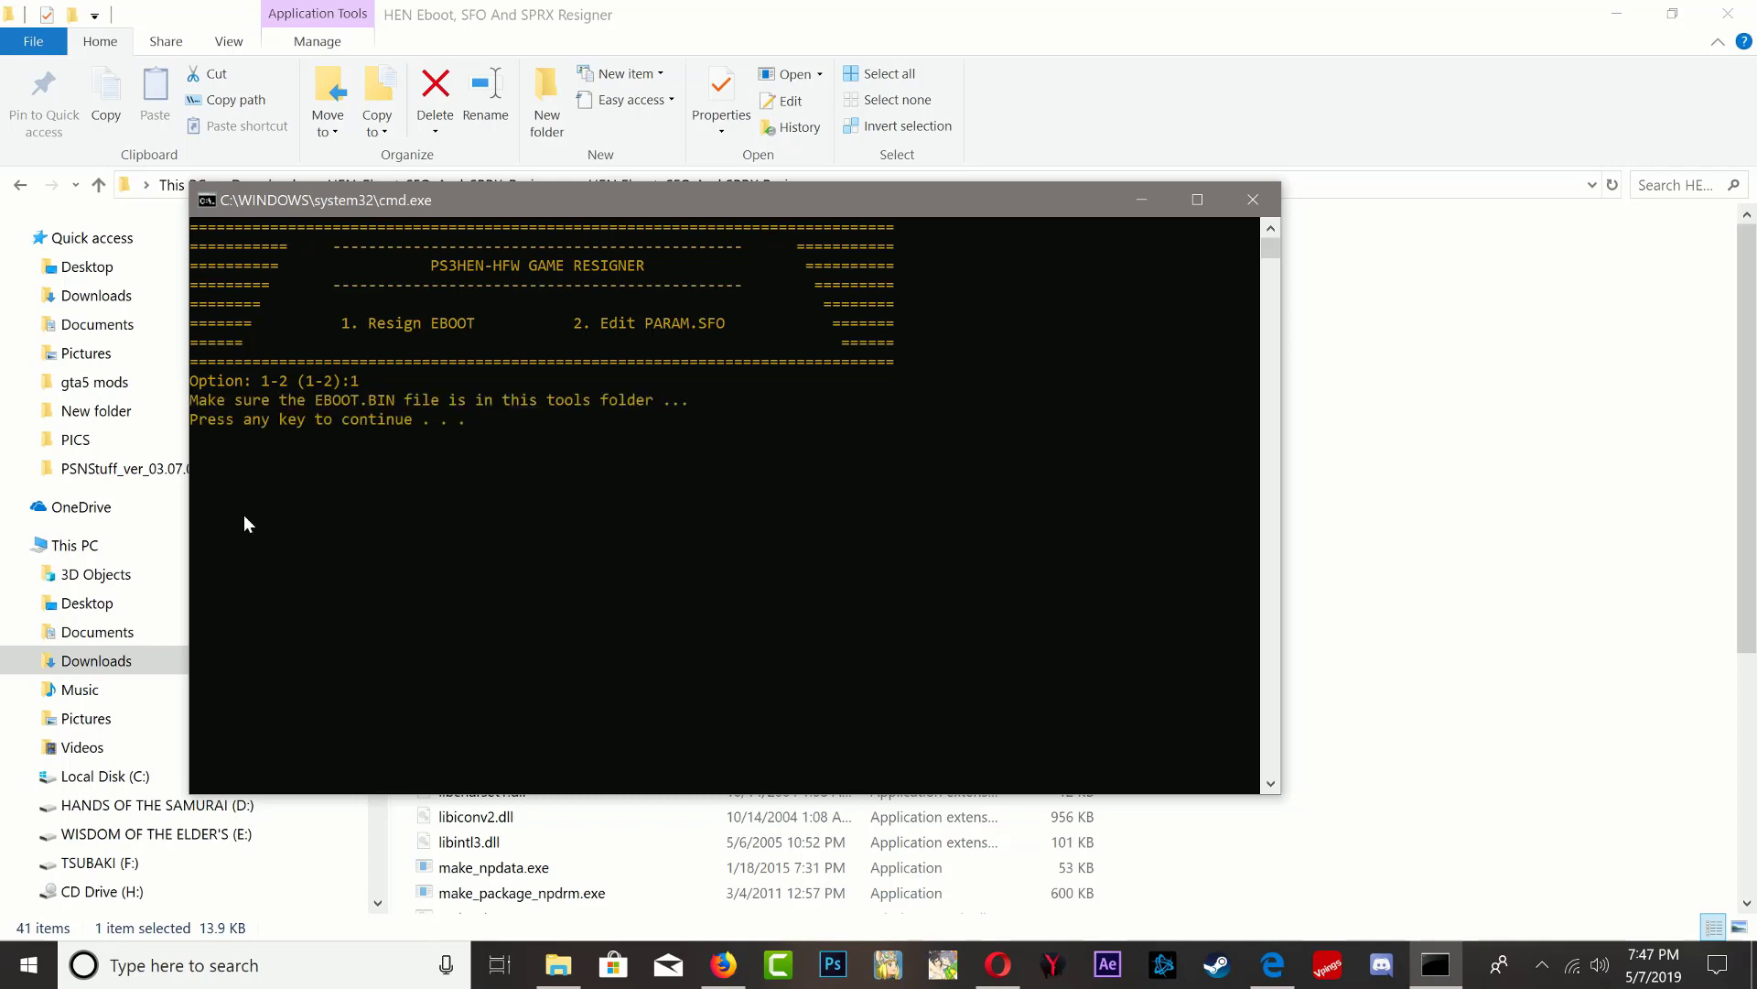
pyautogui.press('enter')
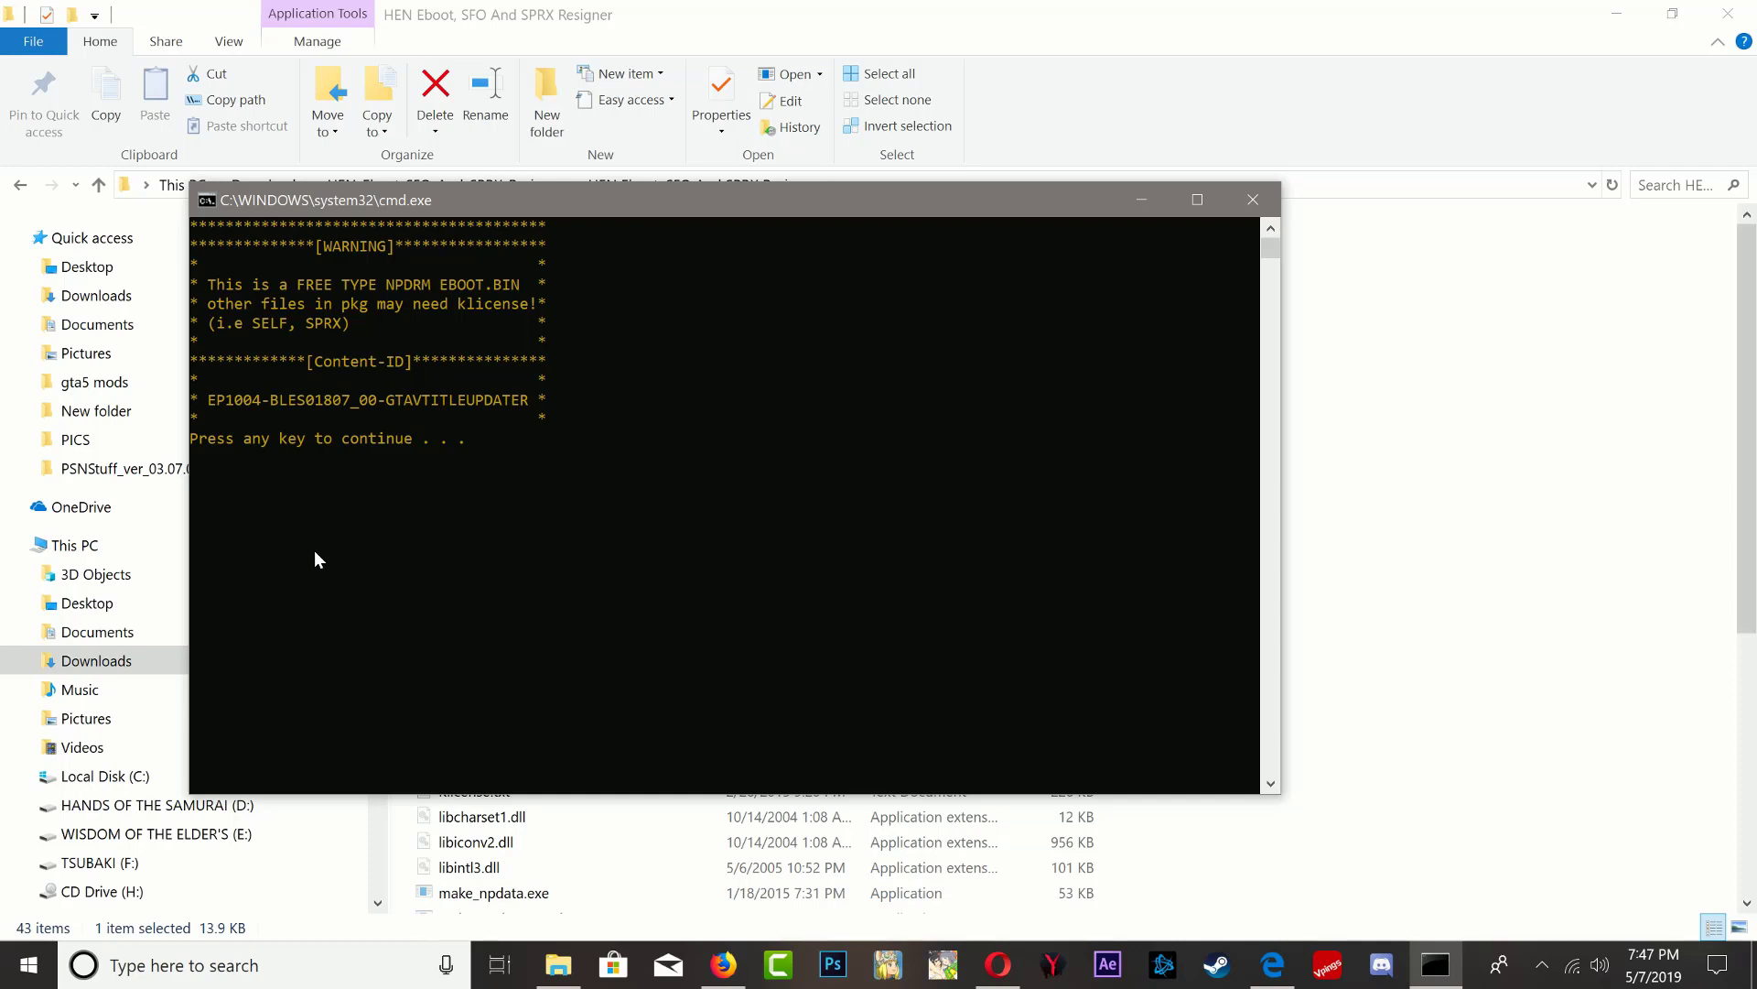
pyautogui.press('enter')
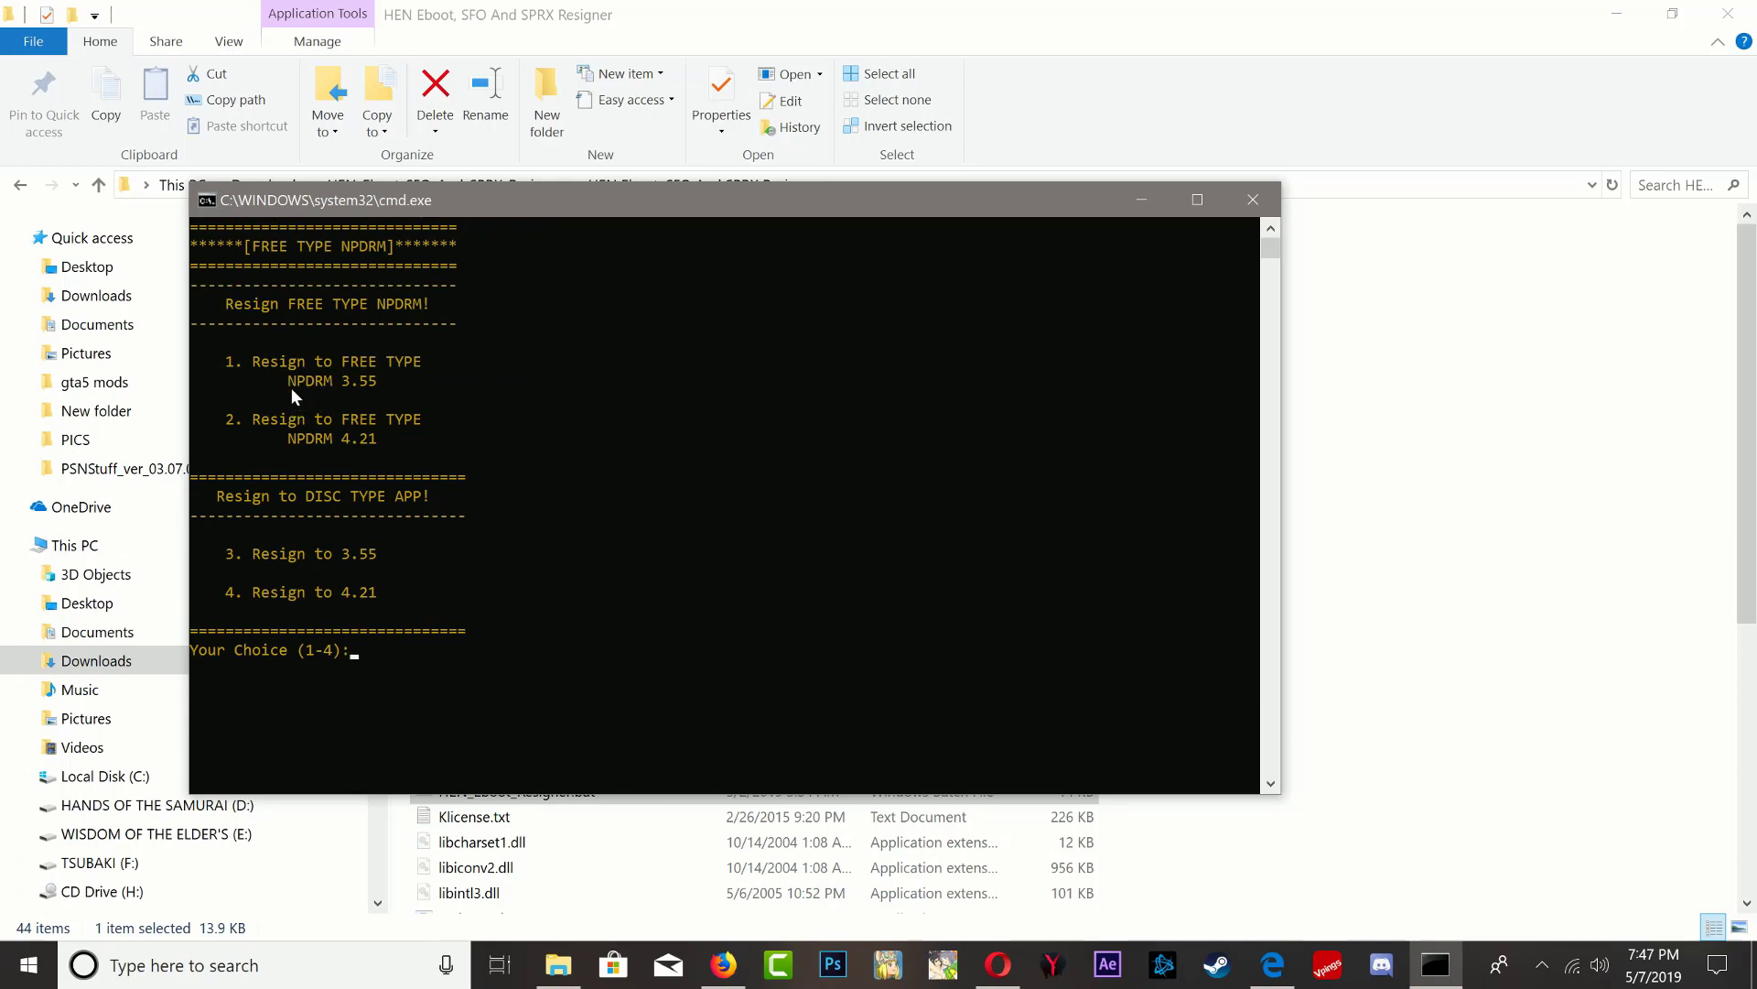
pyautogui.moveTo(376, 395)
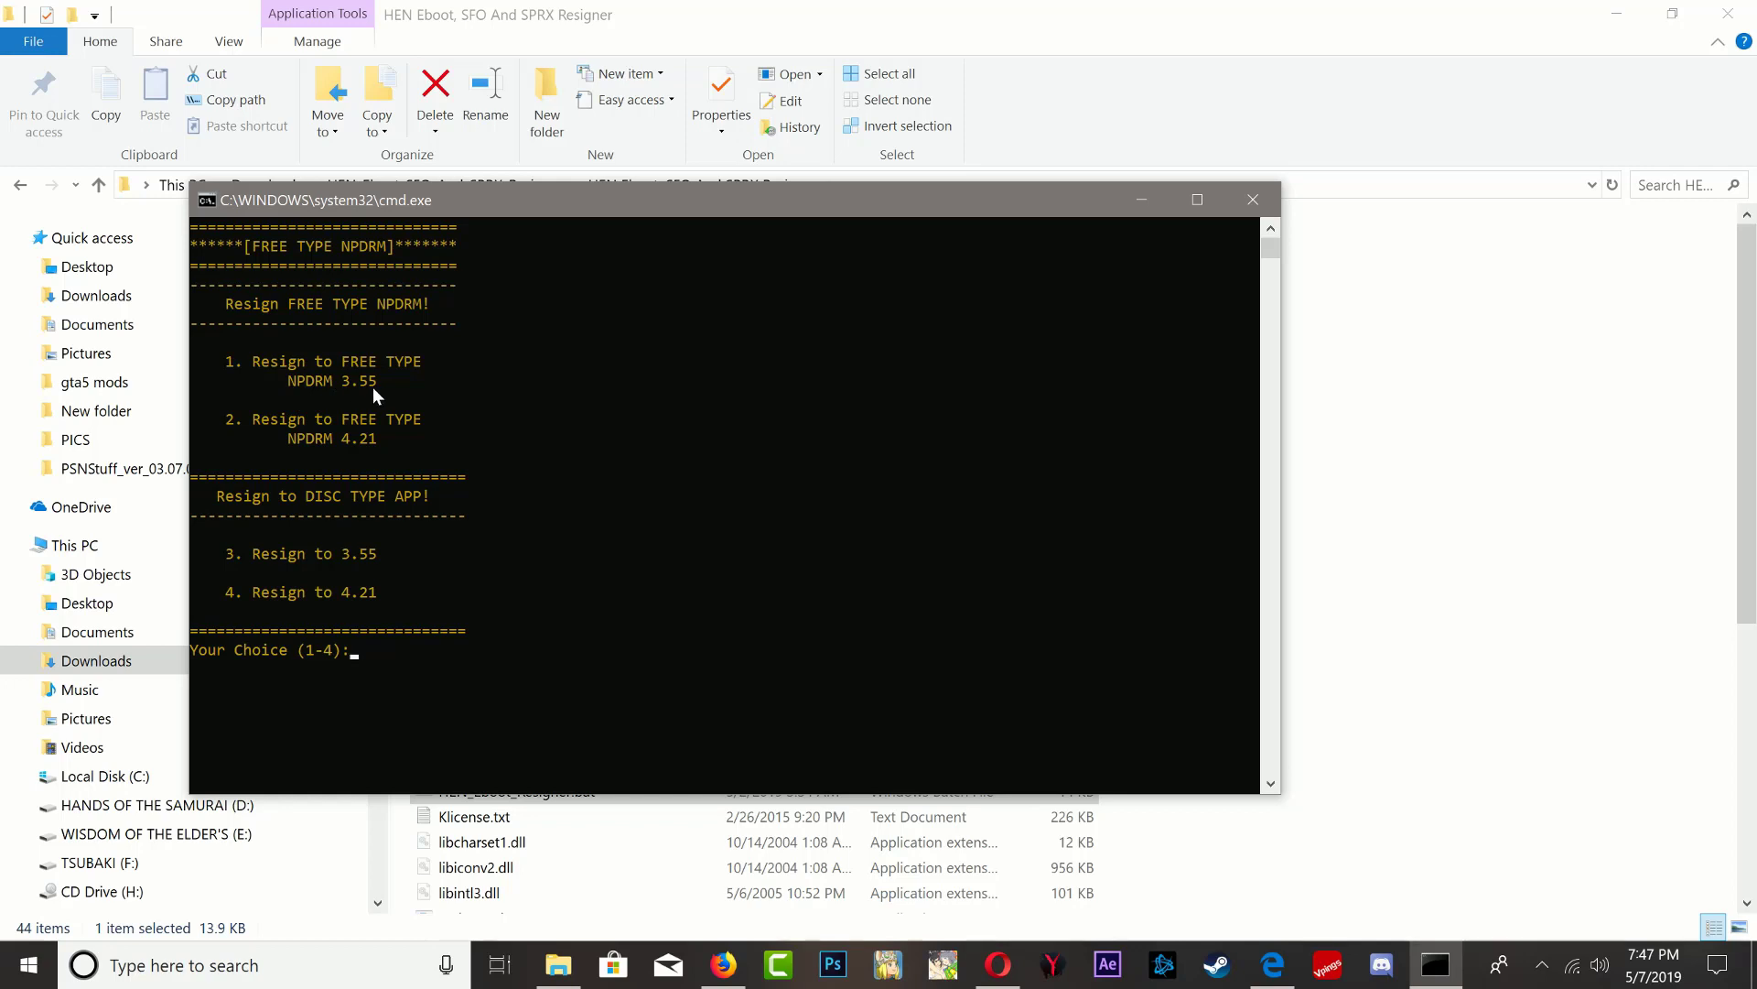
pyautogui.moveTo(316, 444)
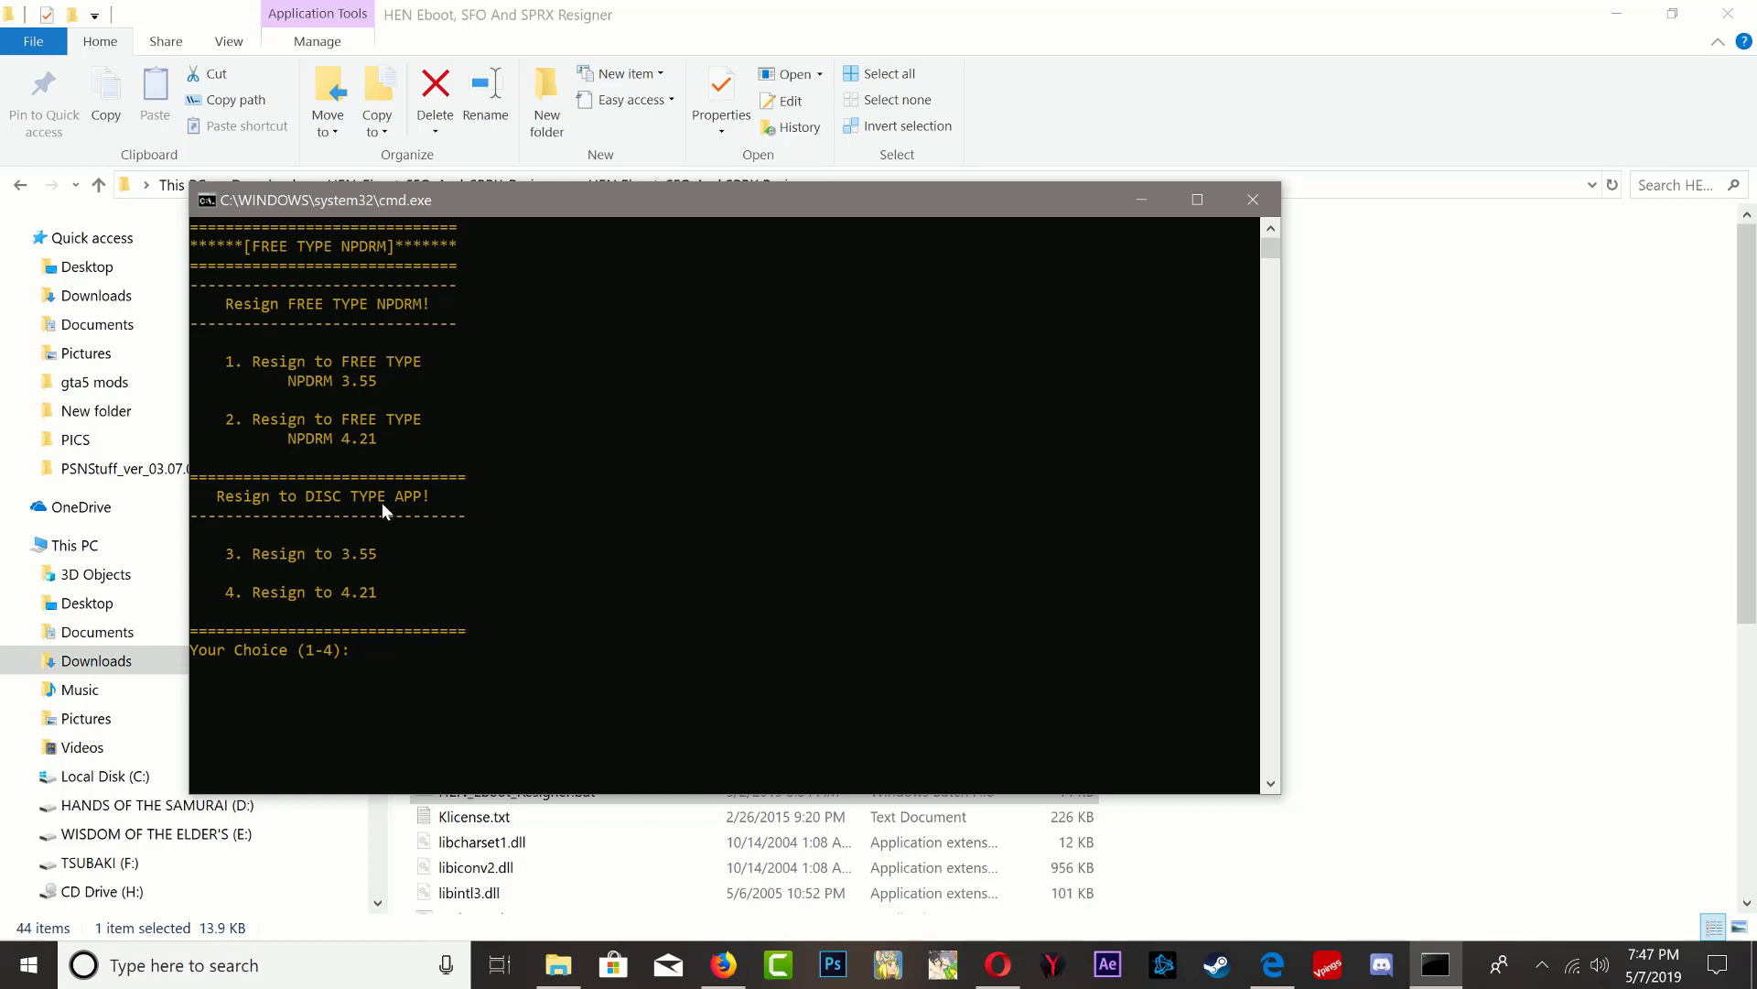
pyautogui.moveTo(318, 437)
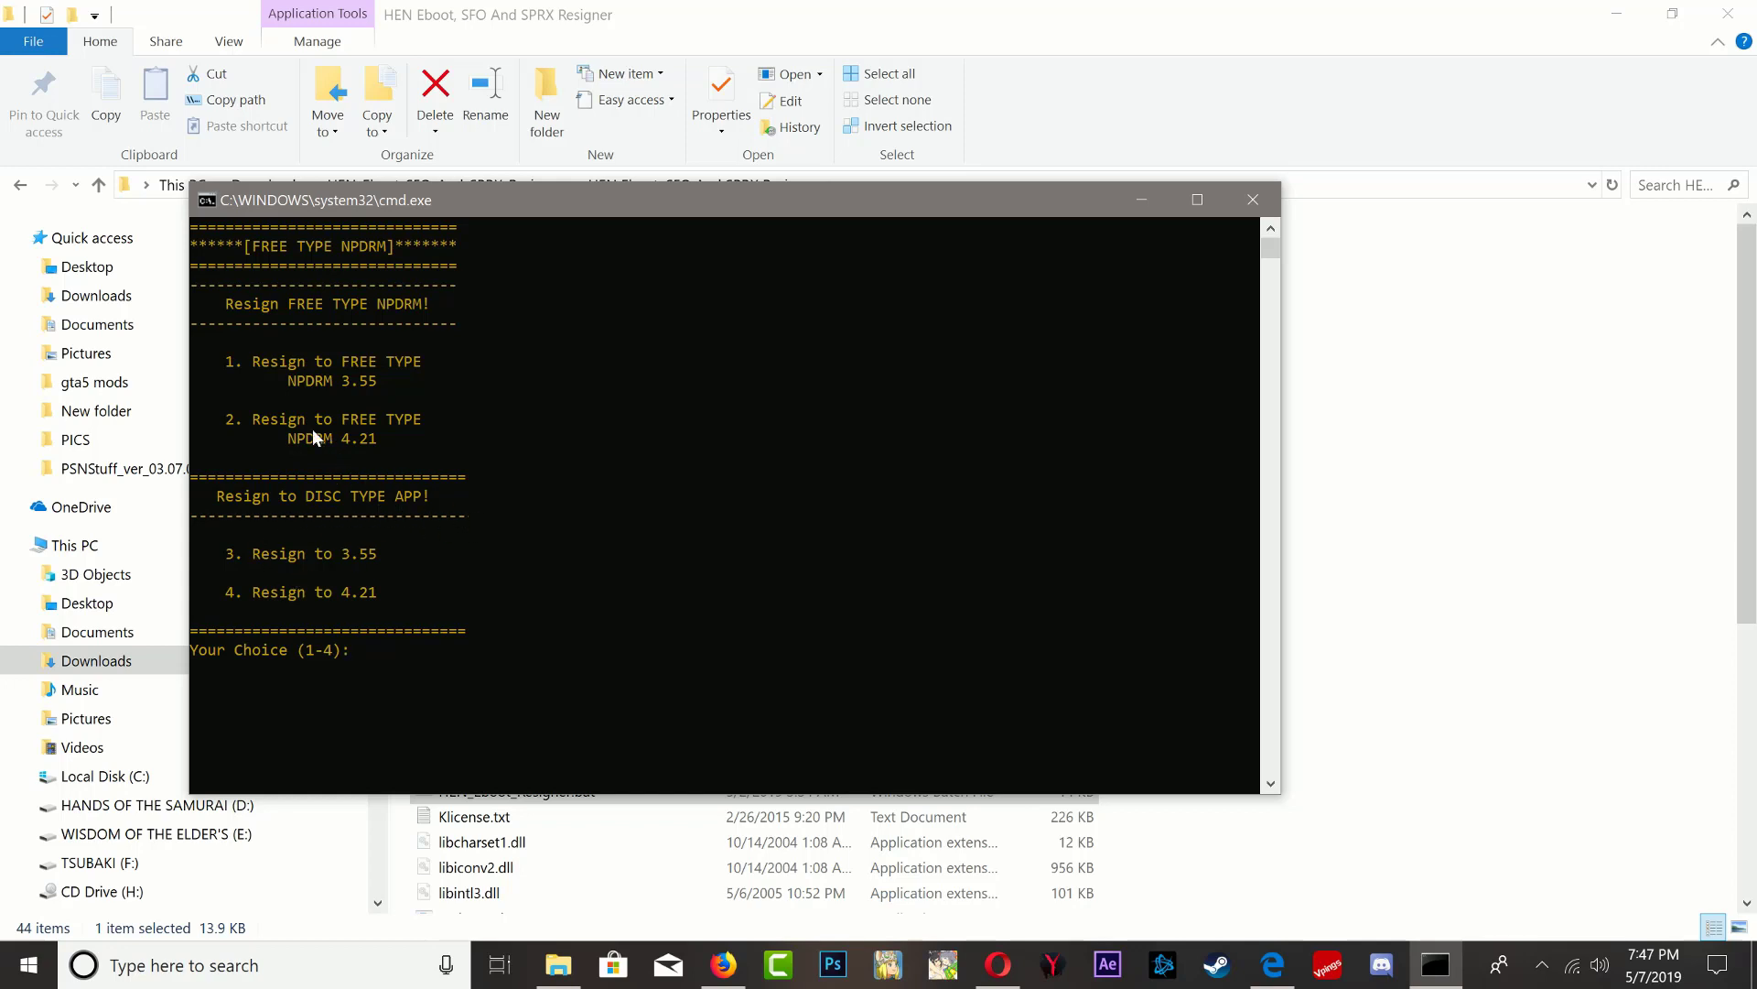
pyautogui.moveTo(499, 549)
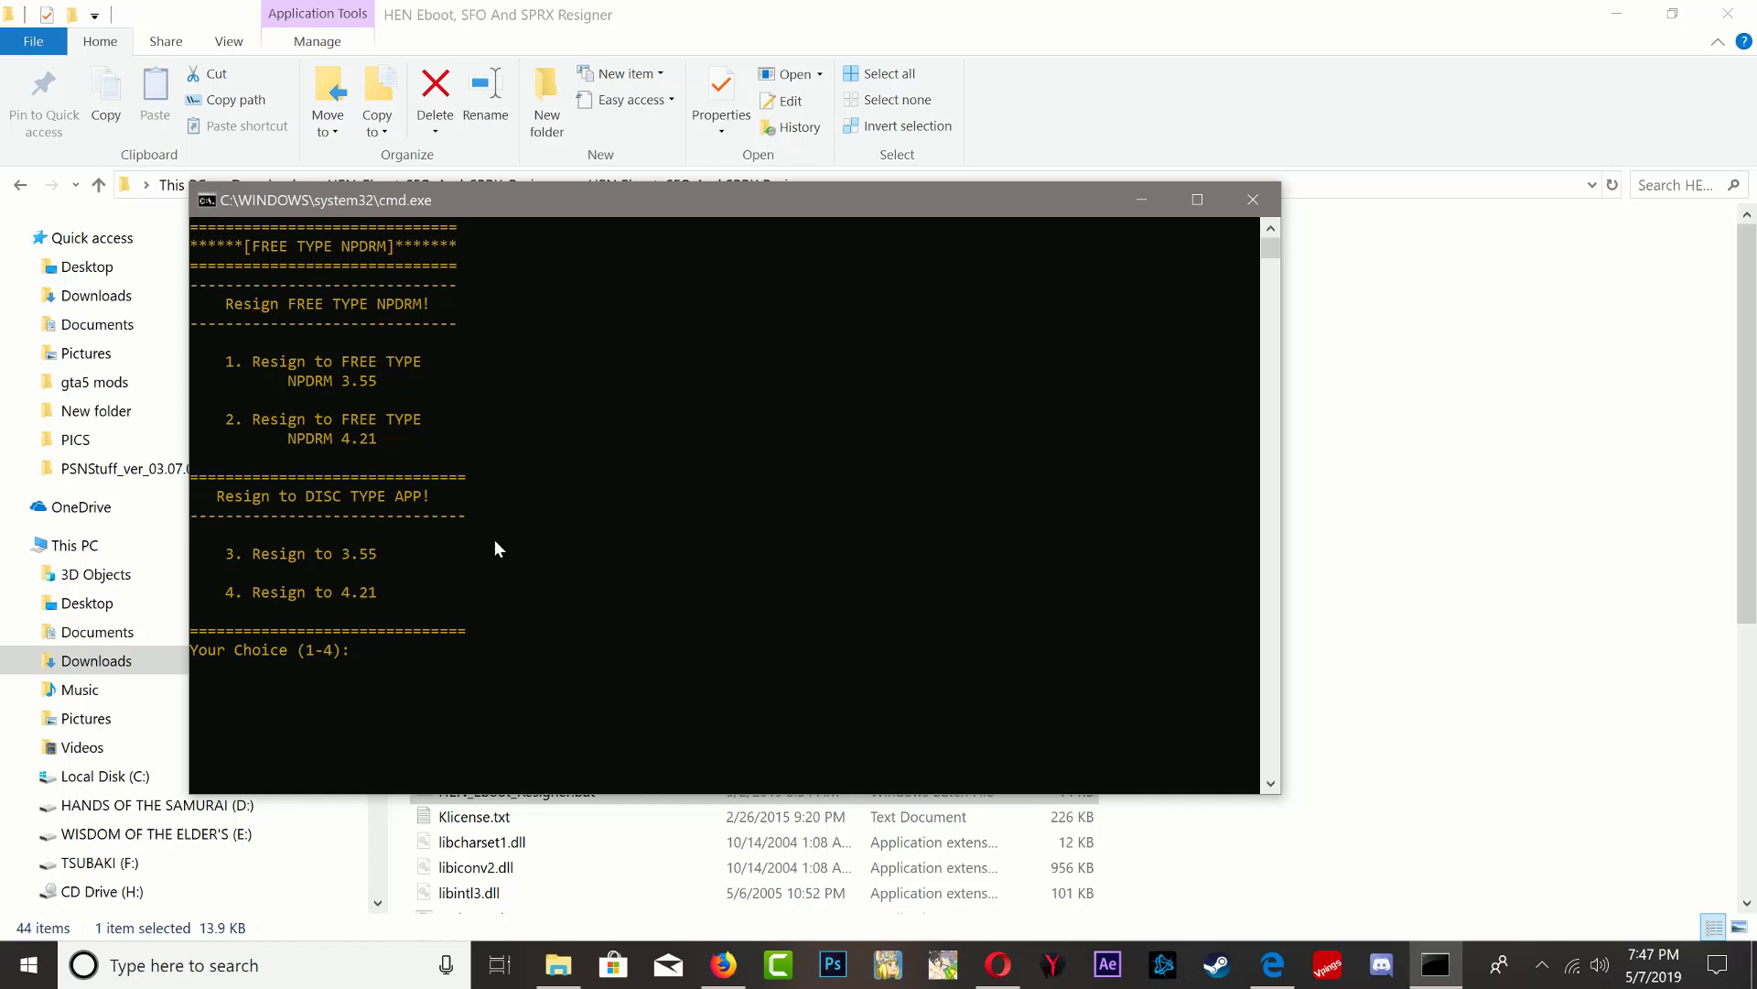
# Choose option 1 to resign EBOOT.BIN as FREE TYPE NPDRM 3.55.
pyautogui.write('1')
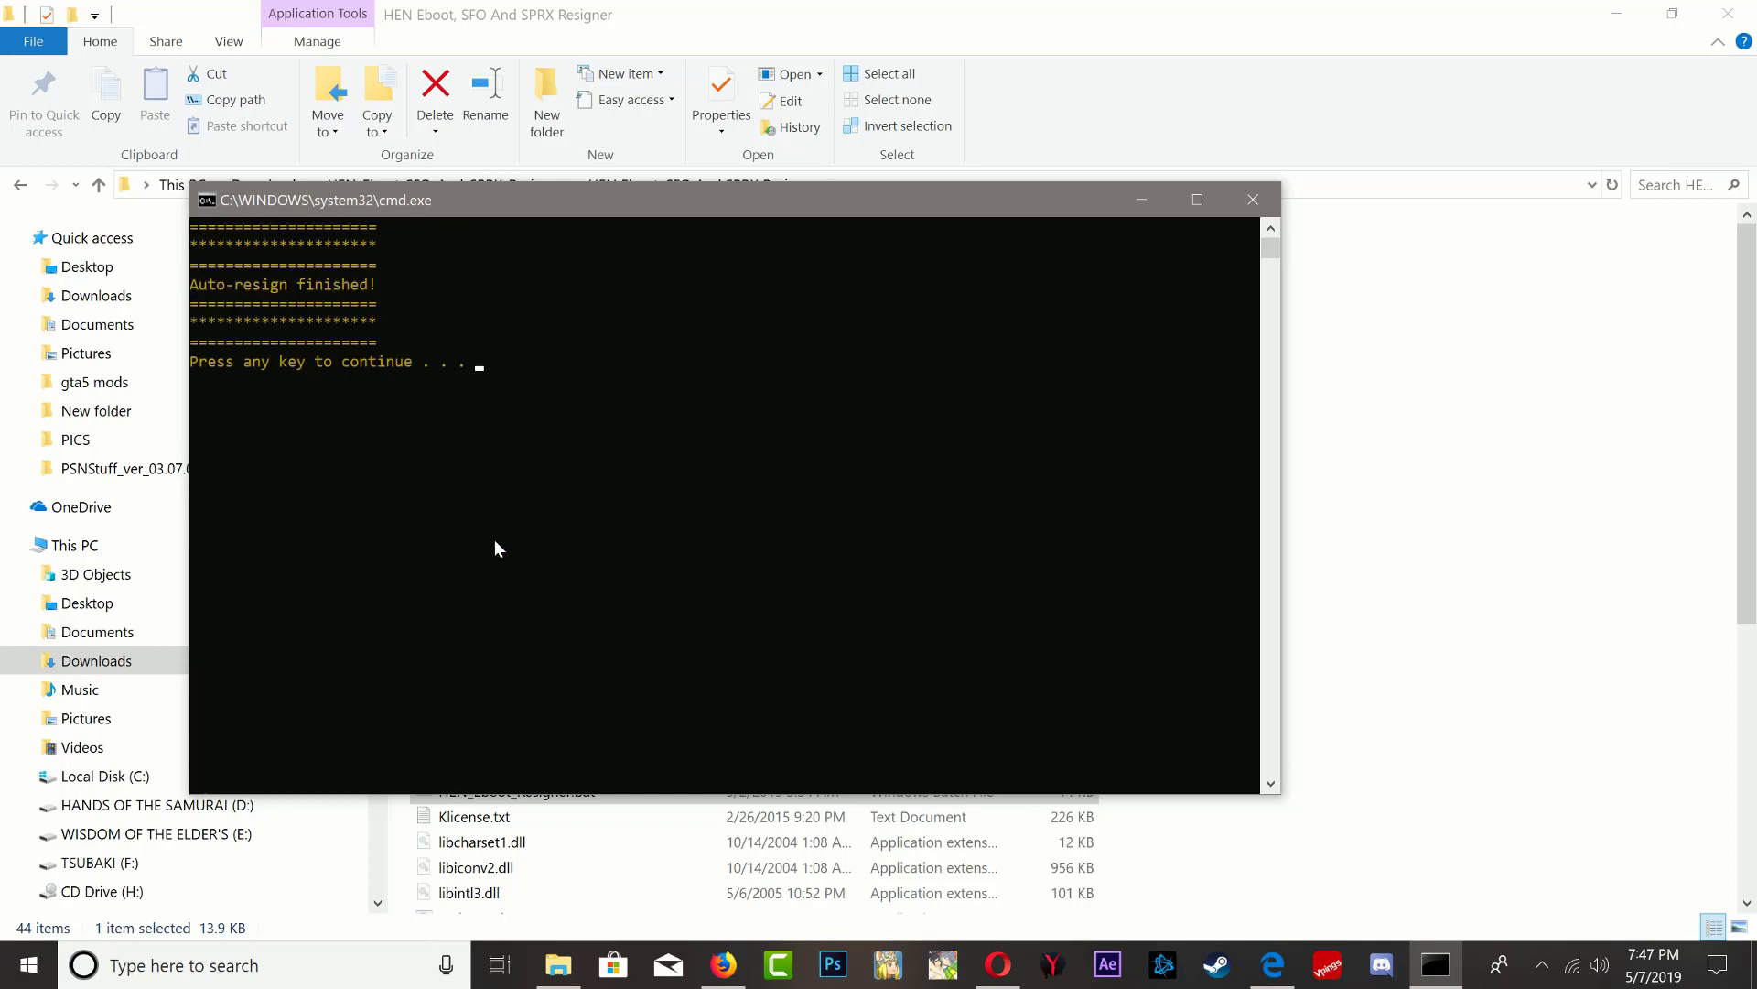
pyautogui.moveTo(232, 309)
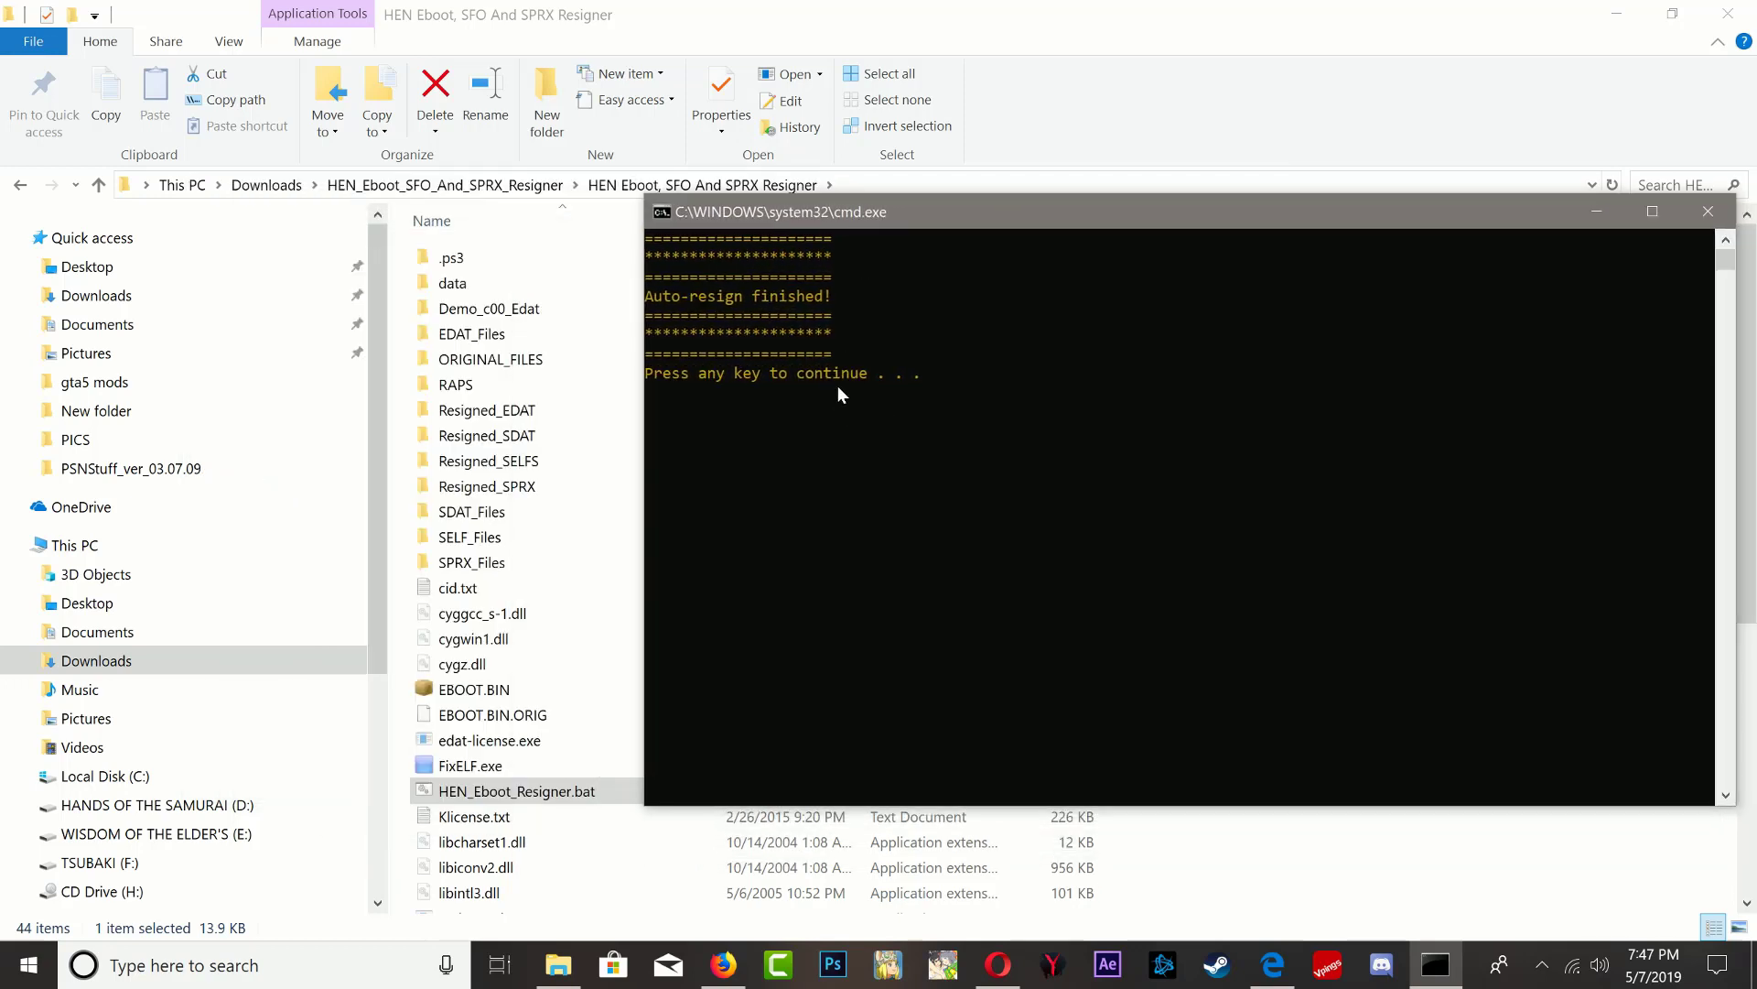
# Close the resigner and check EBOOT.BIN.ORIG and the resigned 14,896 KB EBOOT.BIN.
pyautogui.press('enter')
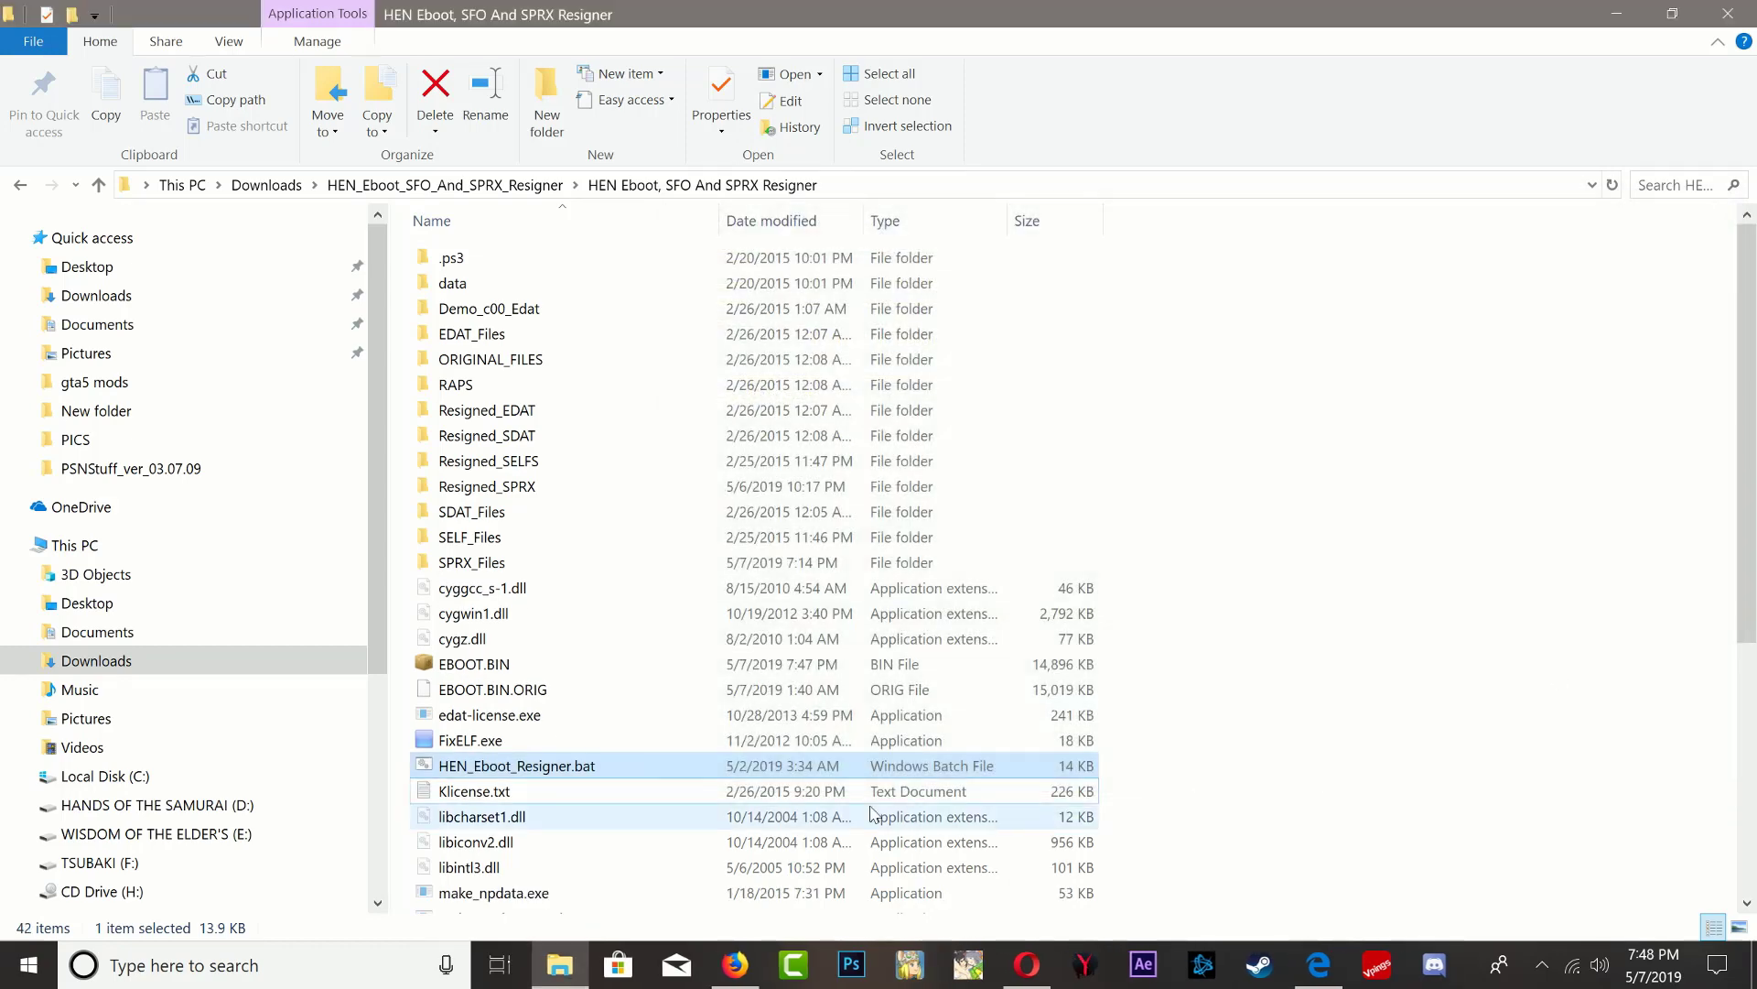
pyautogui.click(493, 689)
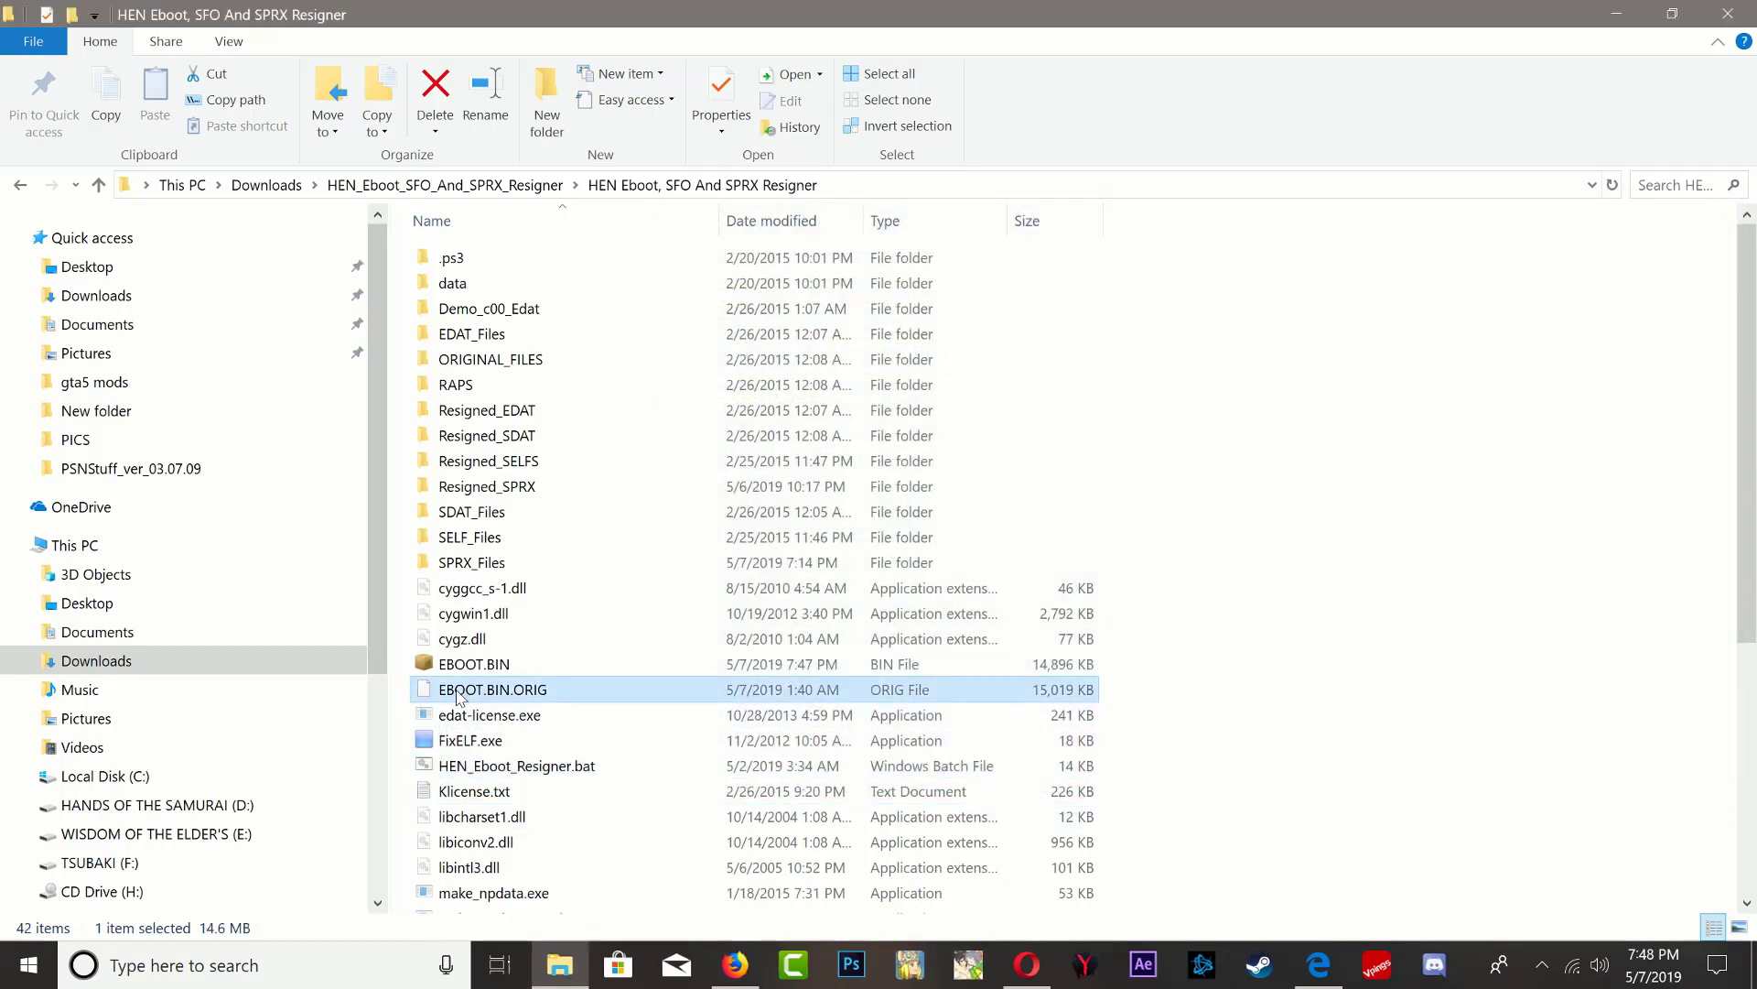
pyautogui.moveTo(510, 702)
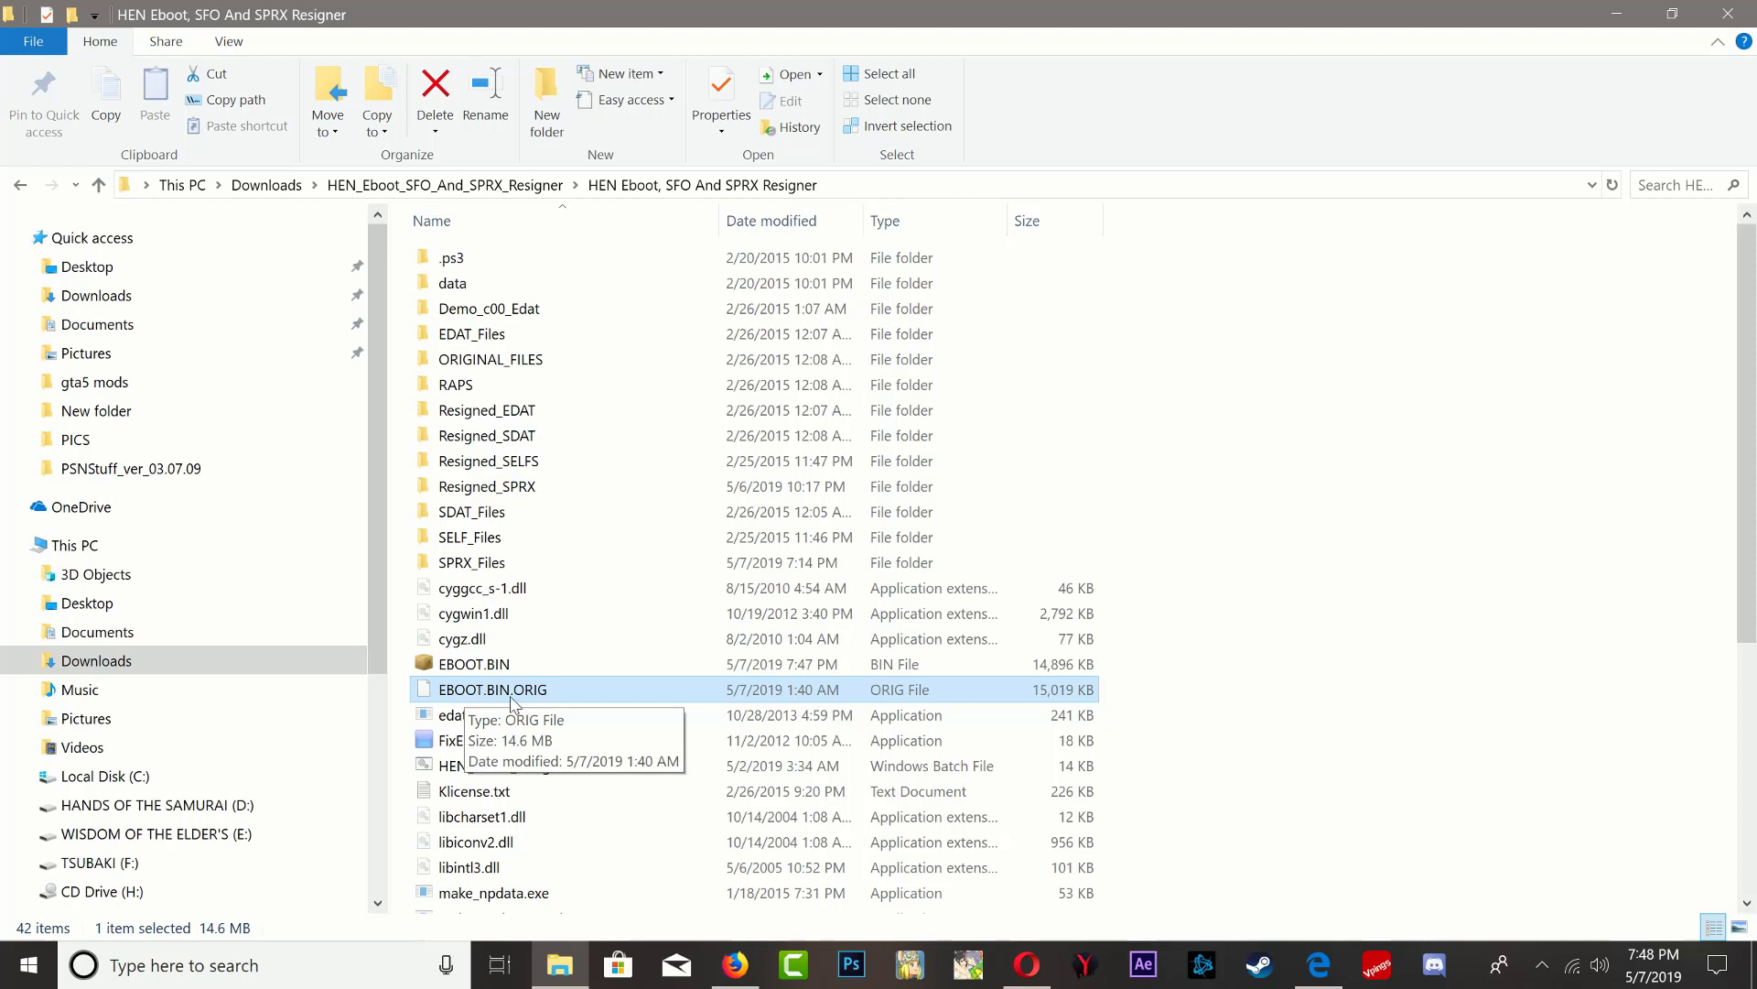
pyautogui.moveTo(523, 700)
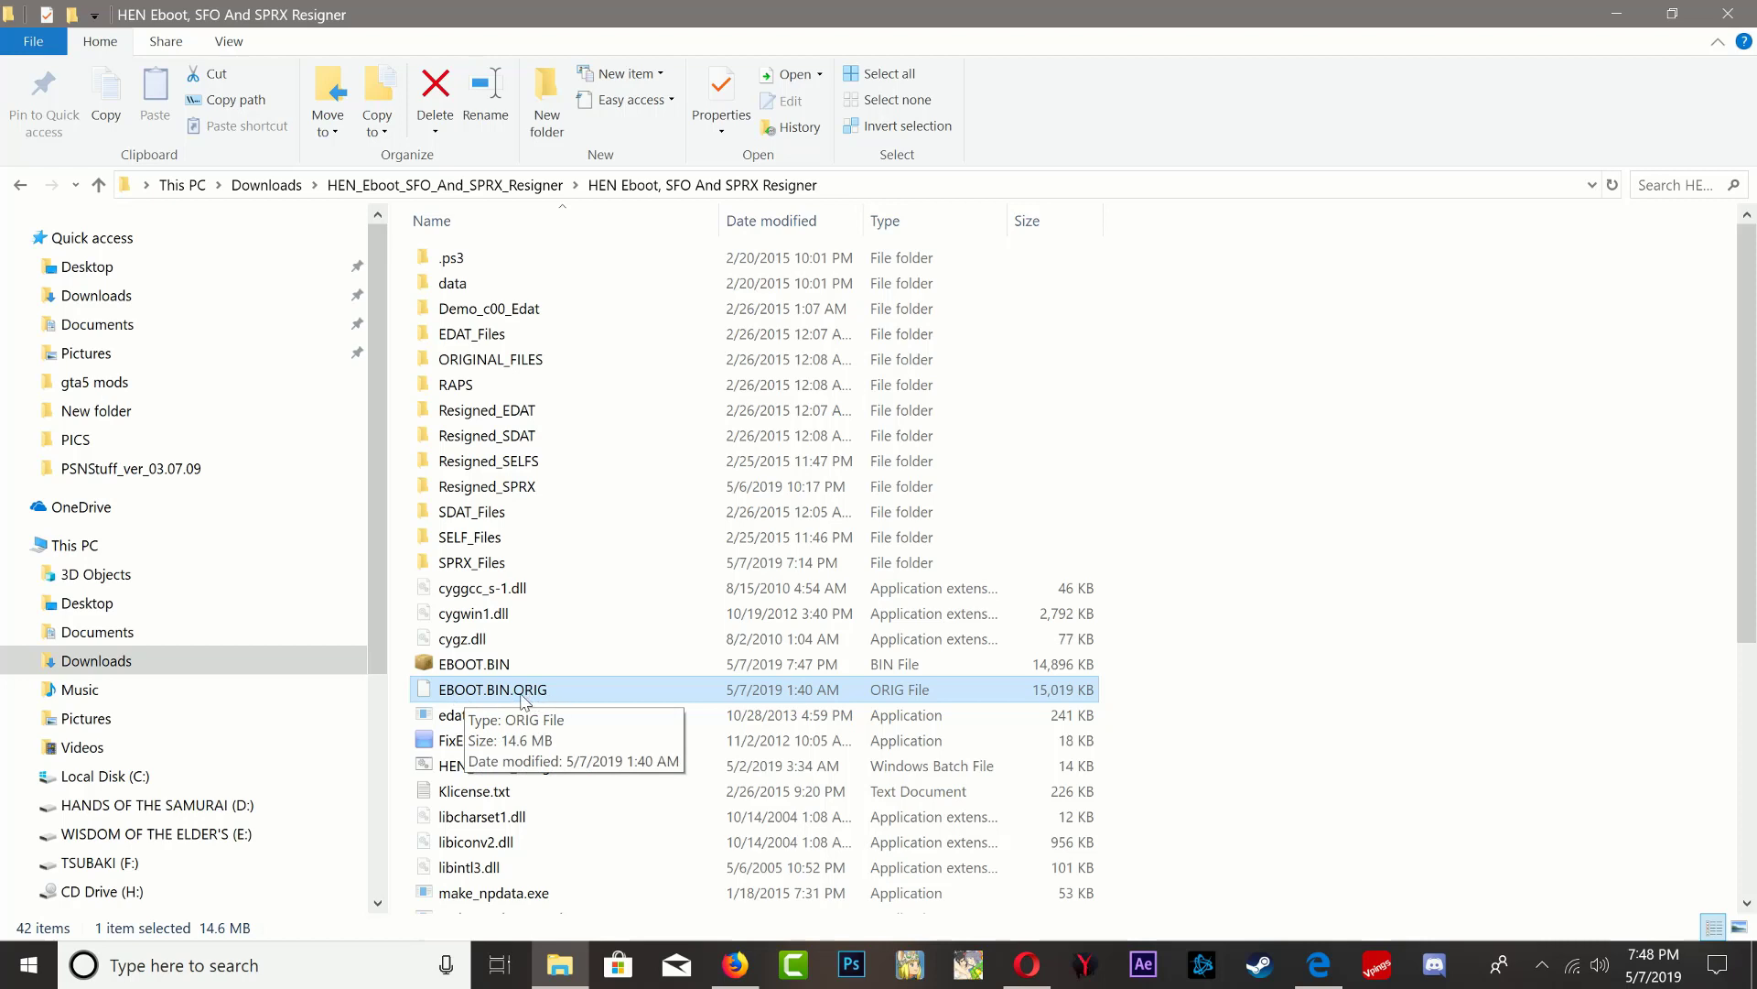
pyautogui.click(473, 663)
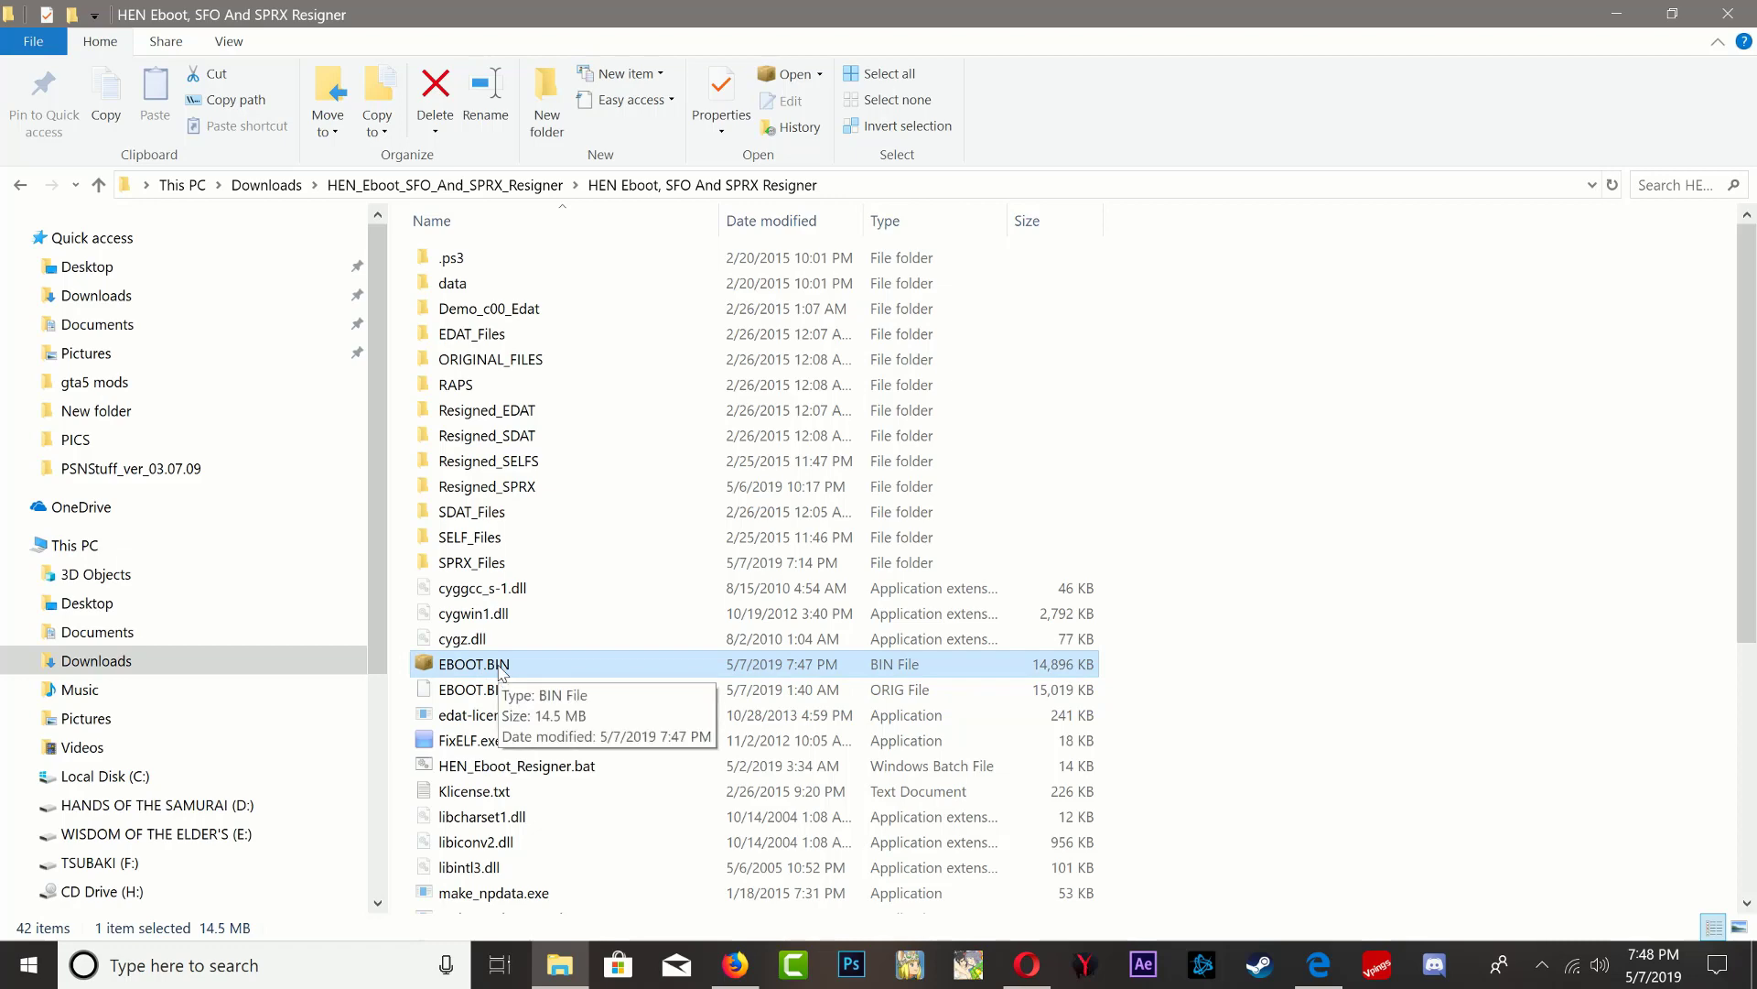
pyautogui.moveTo(461, 668)
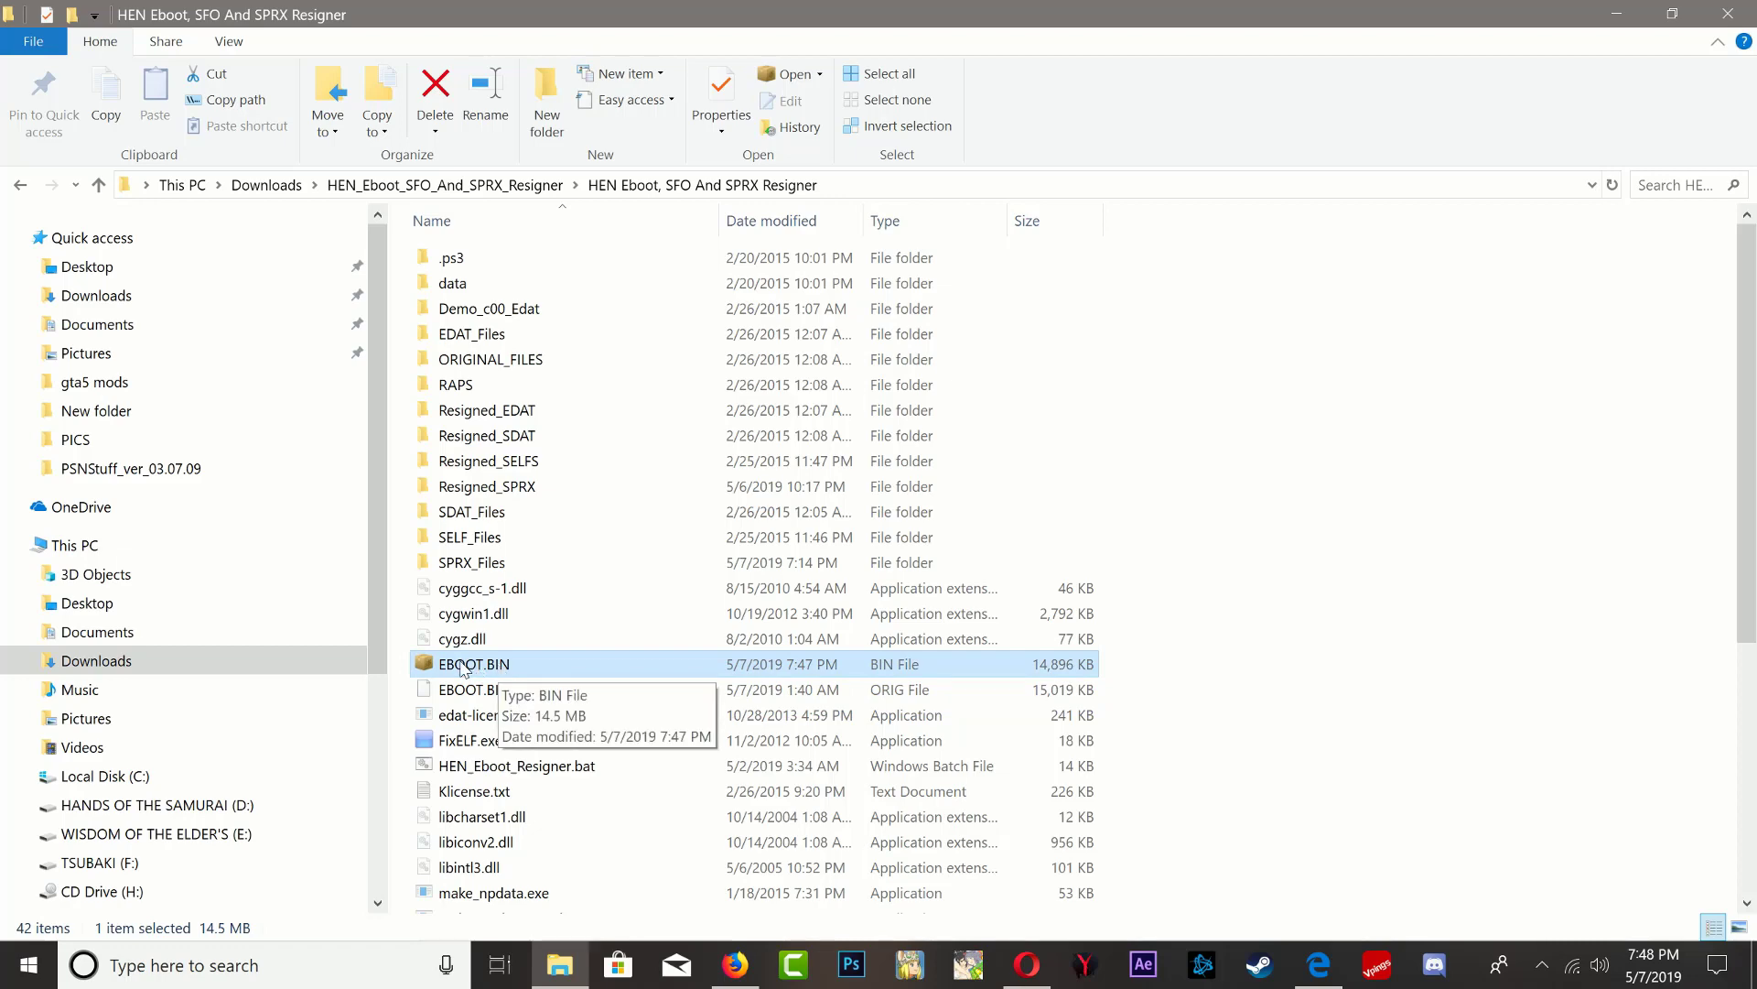